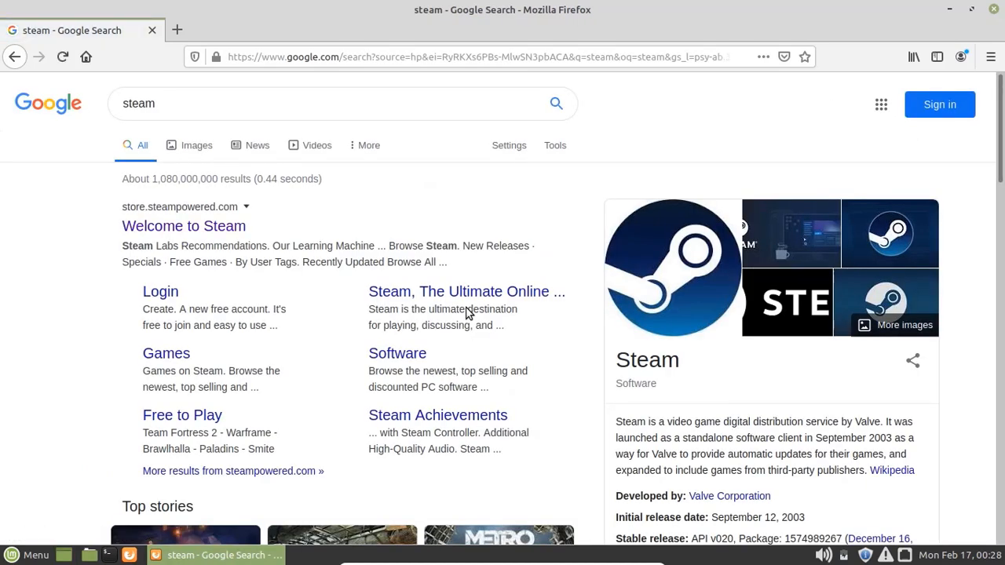
pyautogui.moveTo(184, 226)
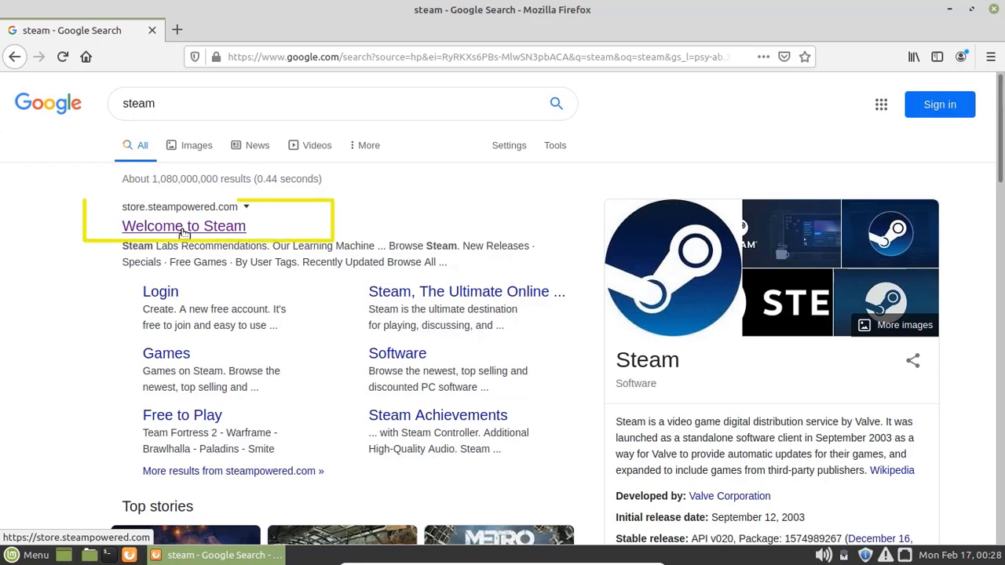
# Open the 'Welcome to Steam' Google result to reach store.steampowered.com
pyautogui.click(184, 226)
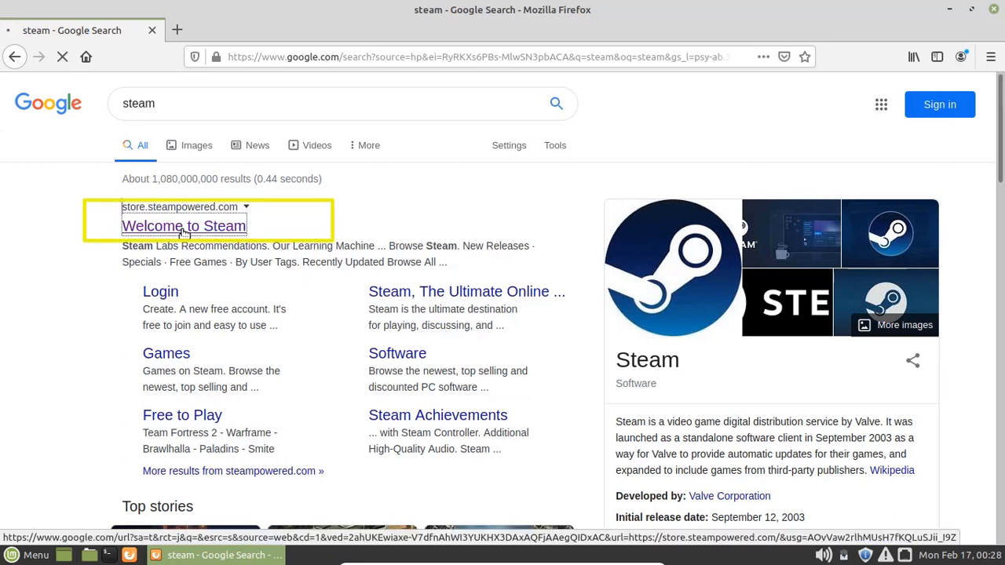
pyautogui.click(184, 226)
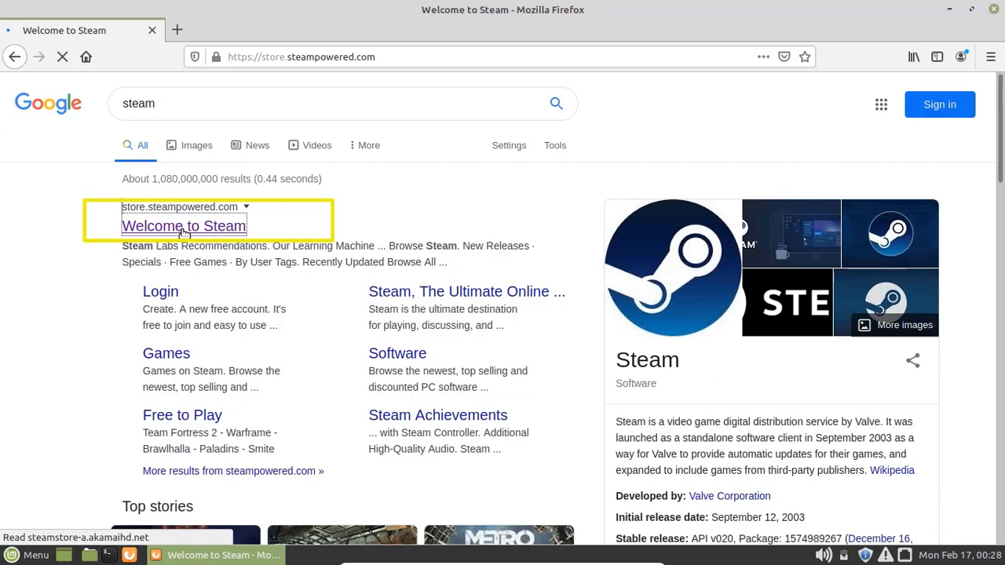
pyautogui.click(184, 226)
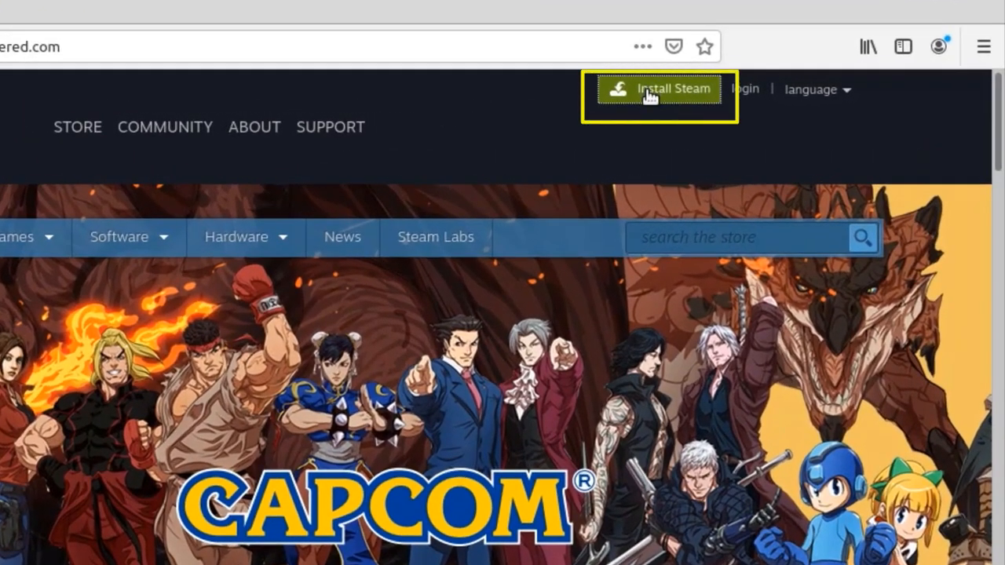
# Download steam_latest.deb from the Install Steam page and save it to disk
pyautogui.click(255, 127)
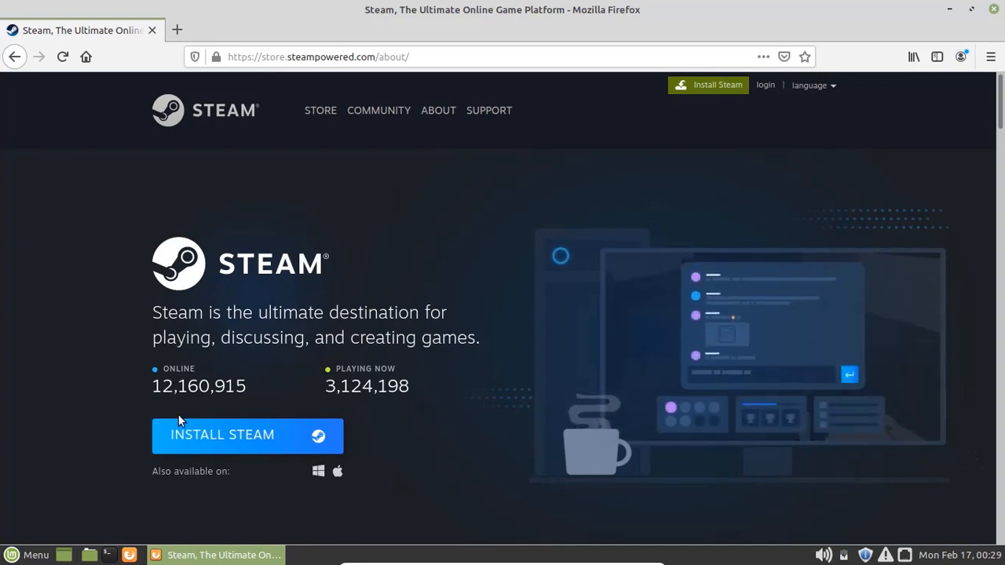
pyautogui.click(222, 435)
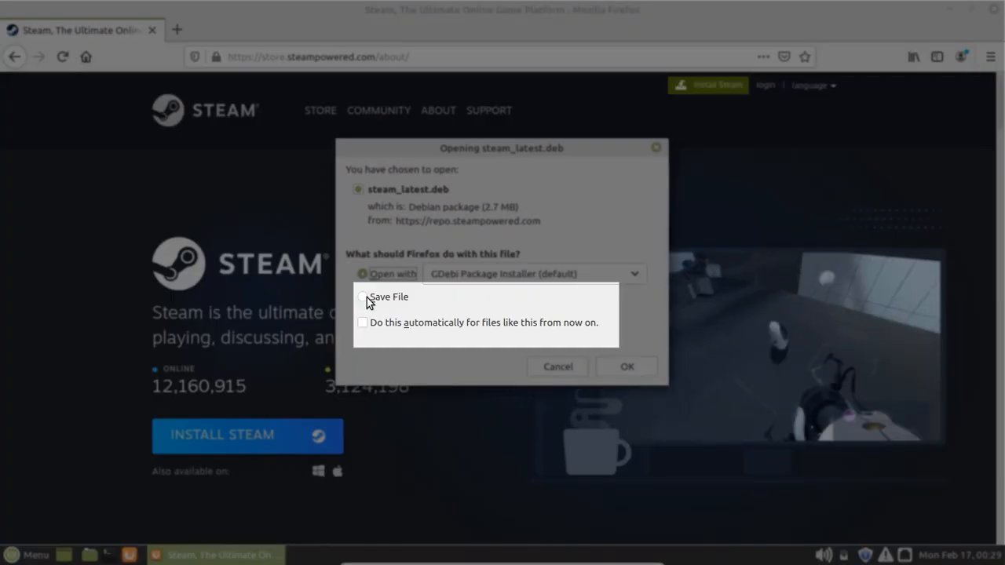
pyautogui.click(362, 296)
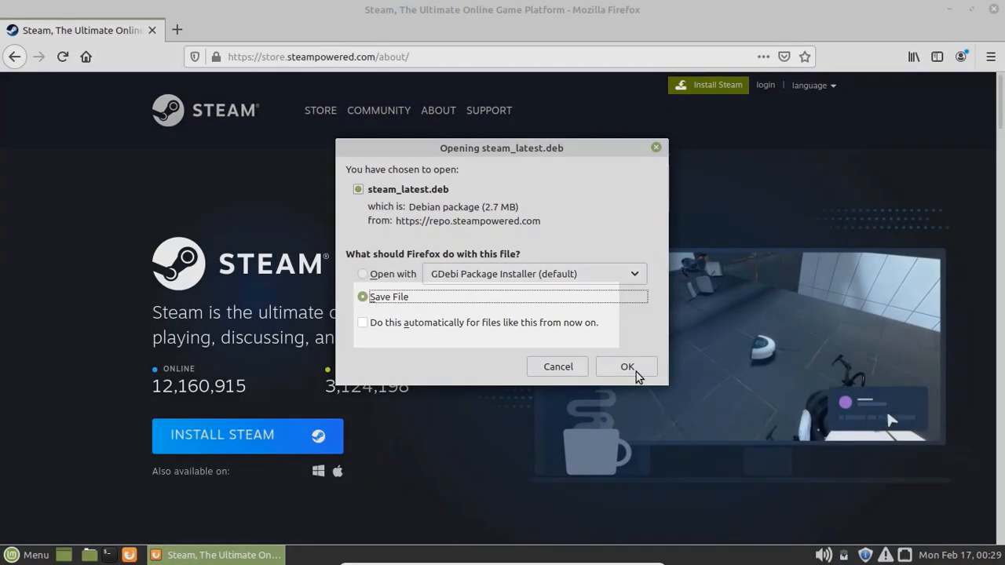
pyautogui.click(627, 367)
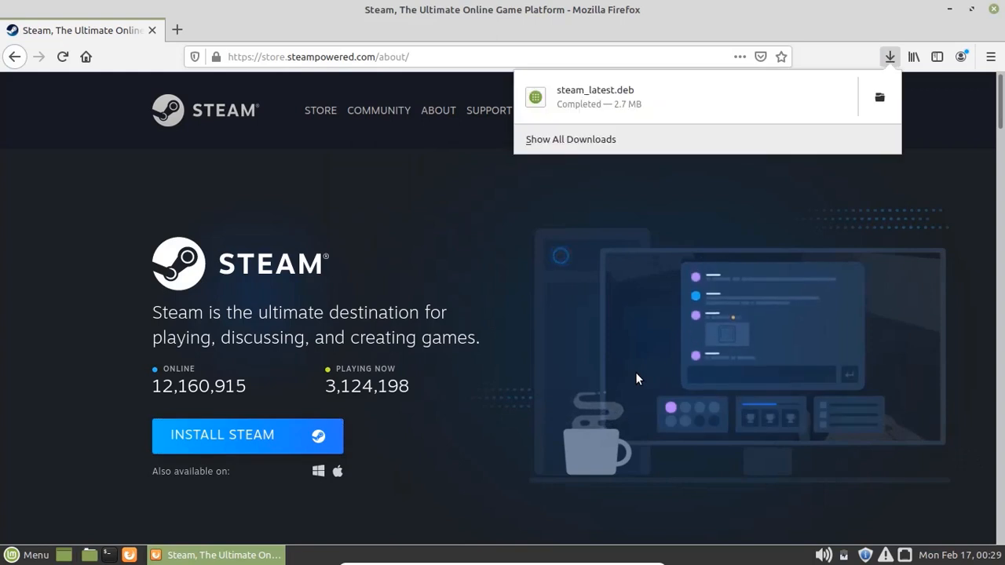
# Open the Downloads folder containing steam_latest.deb in Nemo
pyautogui.click(878, 97)
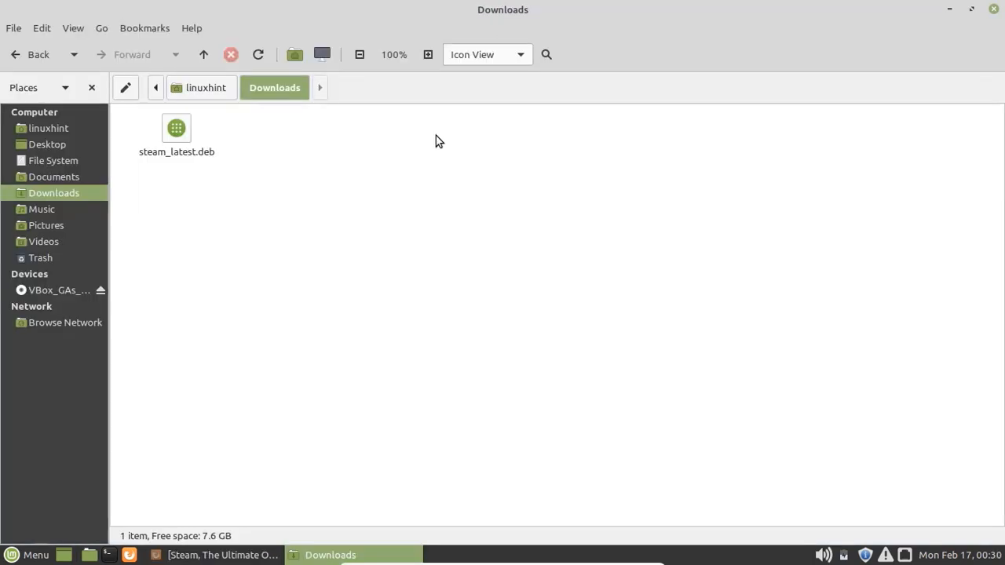
pyautogui.click(176, 137)
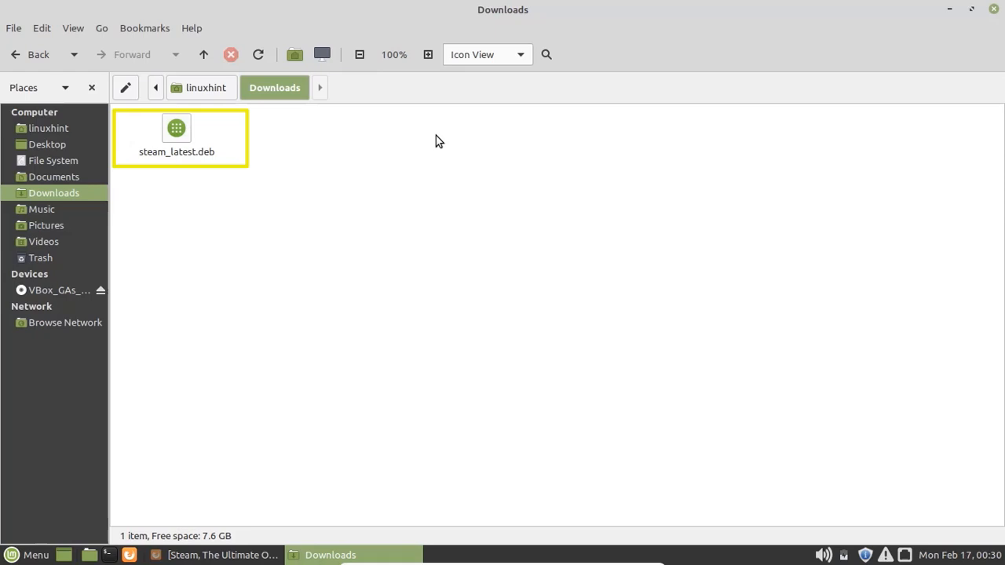
pyautogui.click(439, 140)
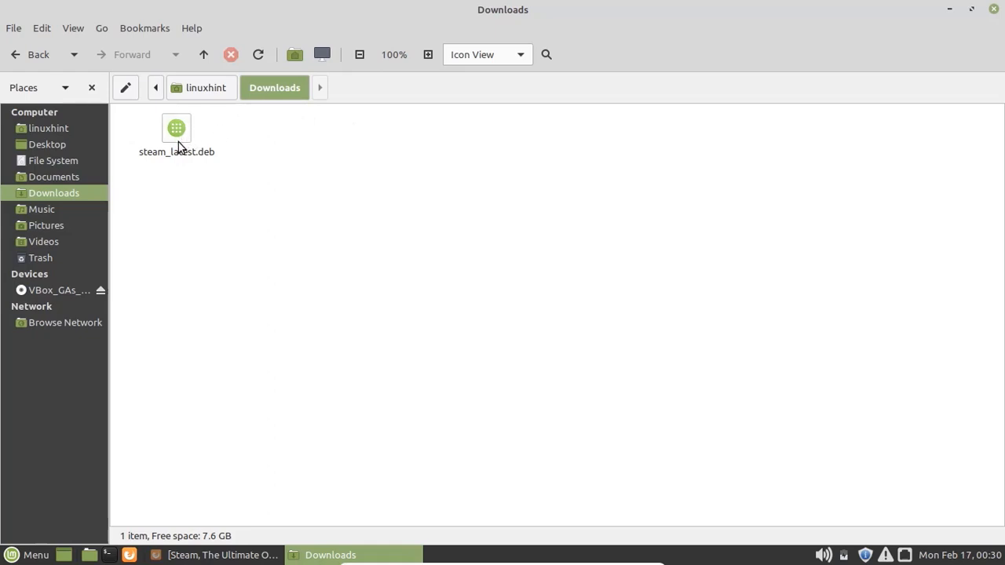
# Open steam_latest.deb in GDebi Package Installer and start installing steam-launcher
pyautogui.rightClick(175, 128)
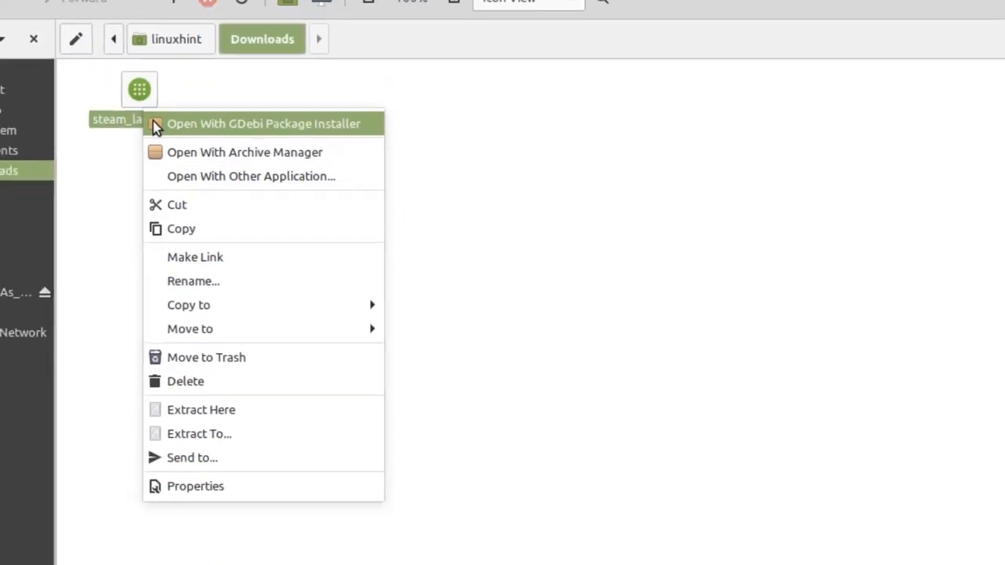
pyautogui.click(263, 123)
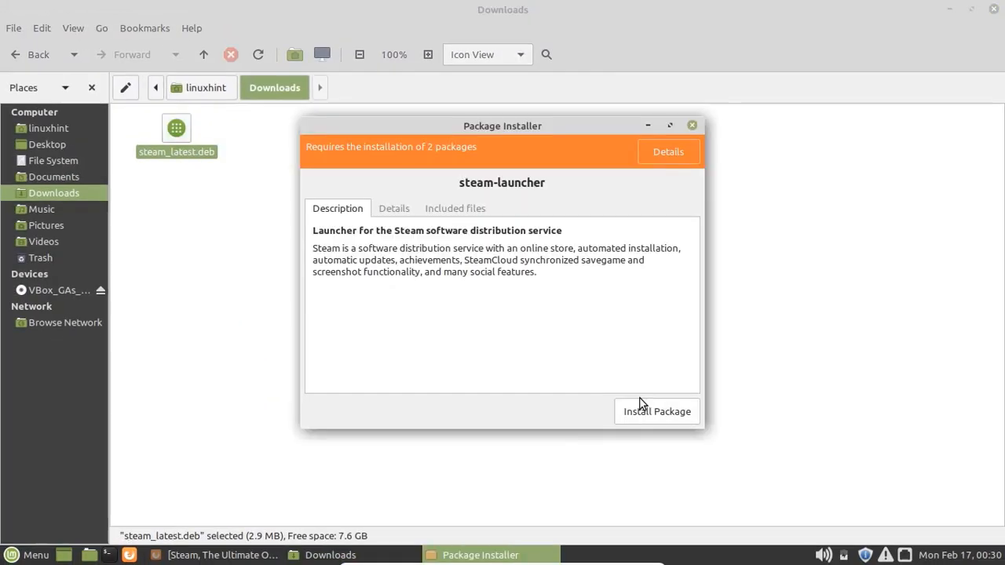
pyautogui.moveTo(648, 416)
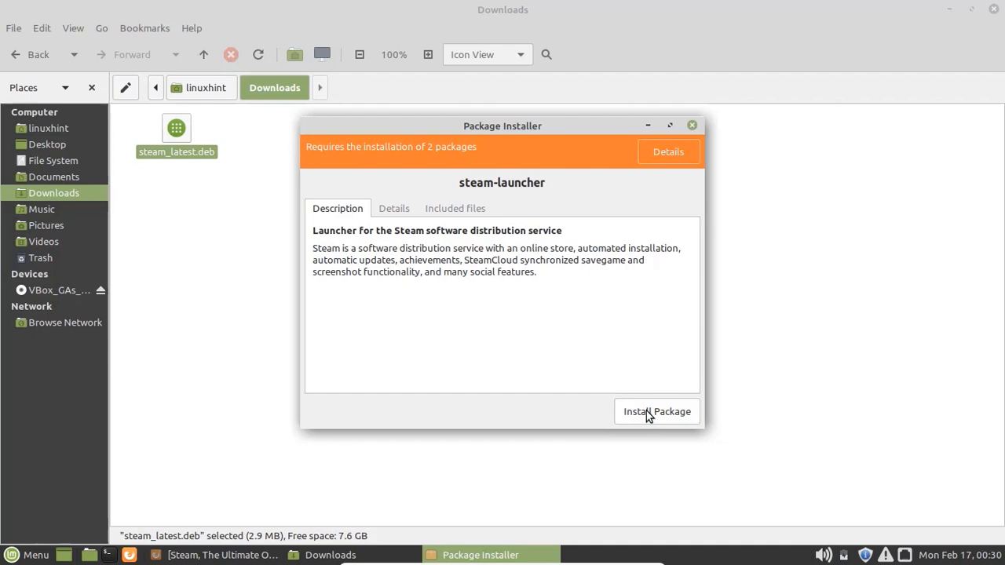
pyautogui.click(692, 126)
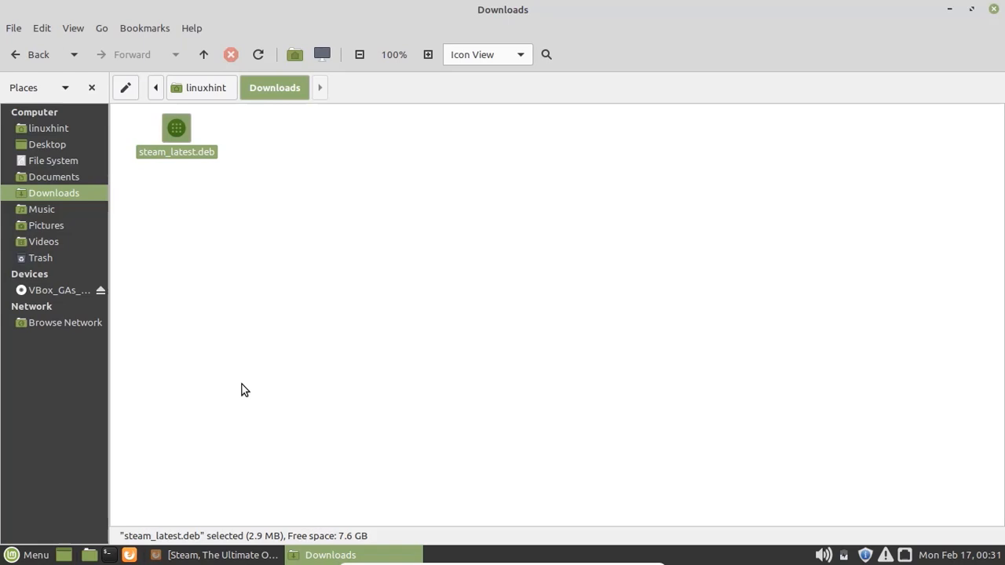
pyautogui.moveTo(231, 484)
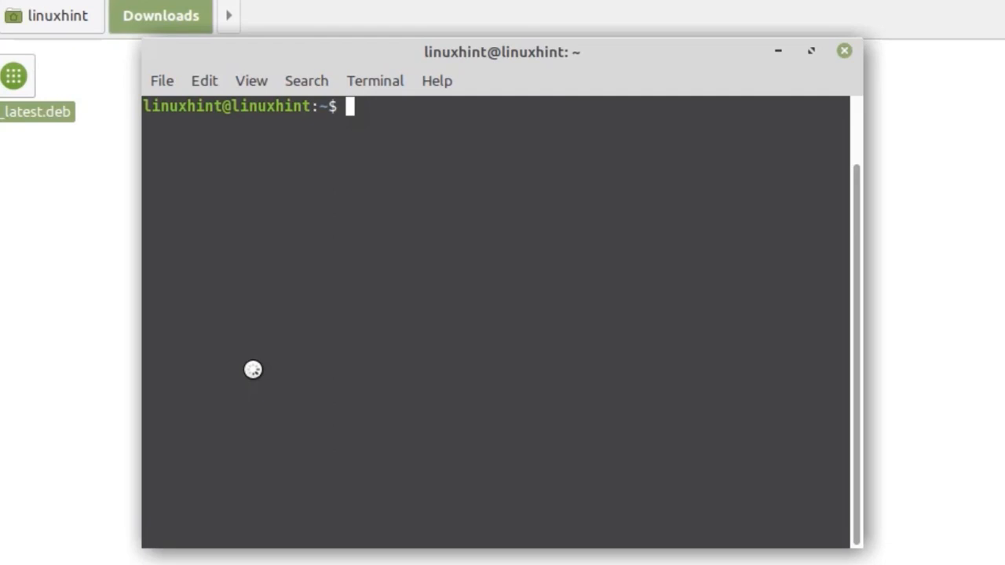
# Move the shell into the Downloads folder with cd Downloads/
pyautogui.write('c')
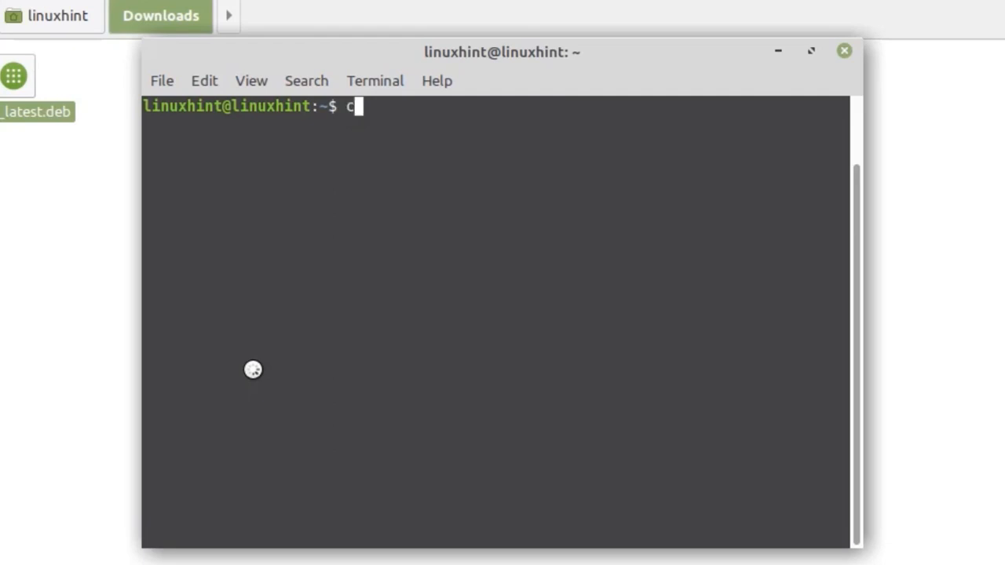
pyautogui.write('d Down')
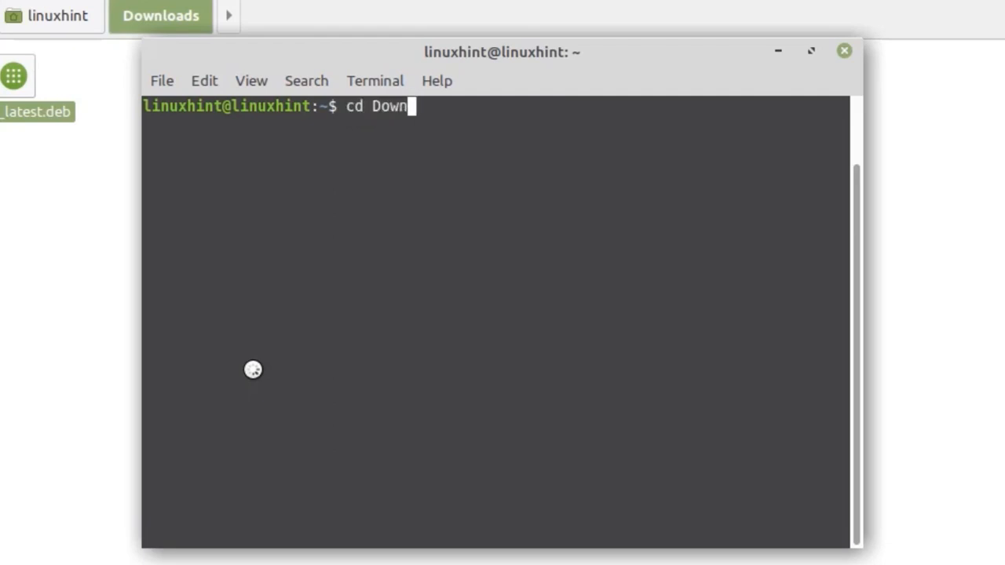
pyautogui.press('Return')
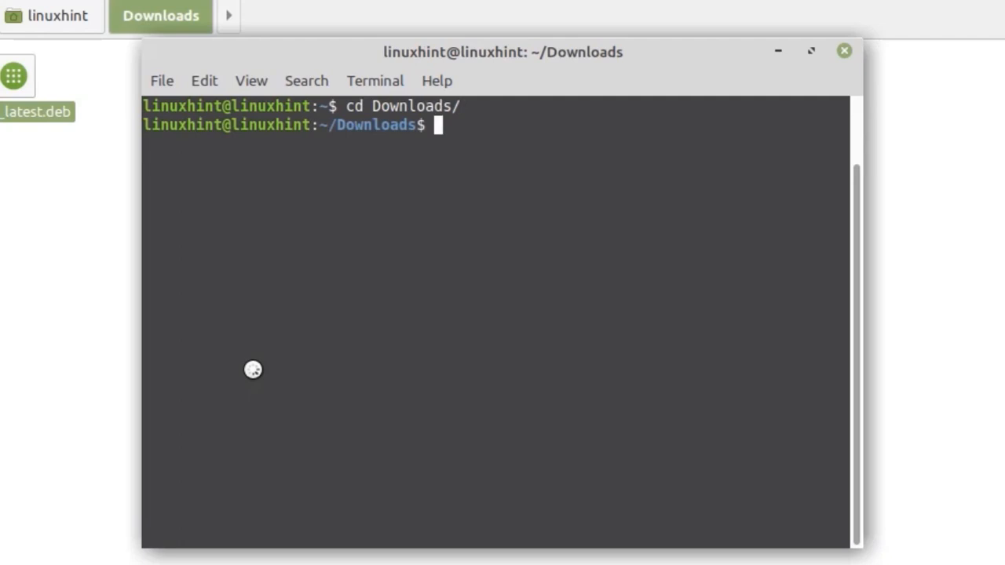
# Install steam_latest.deb with sudo dpkg -i, entering the administrator password
pyautogui.write('sudo')
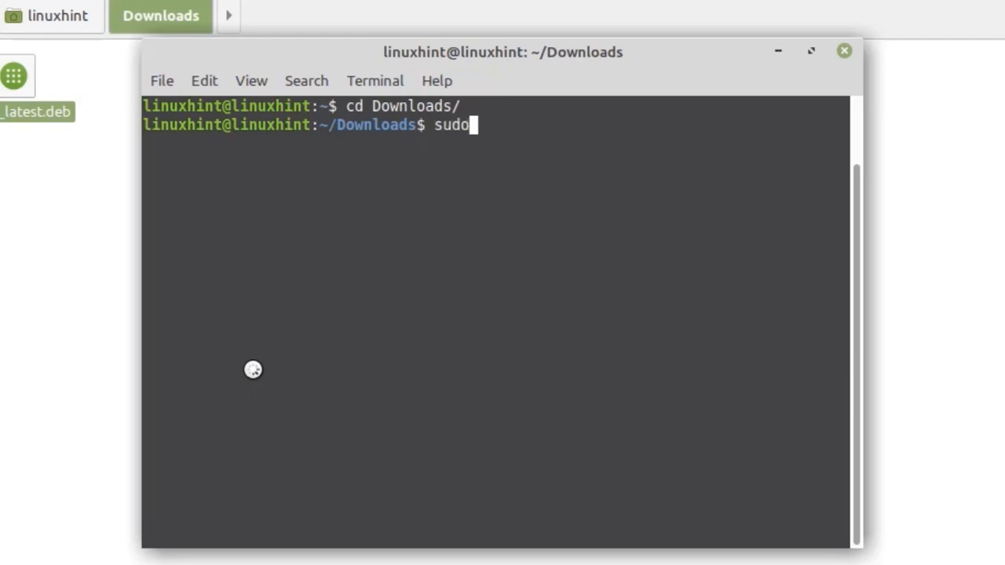
pyautogui.write('dpkg')
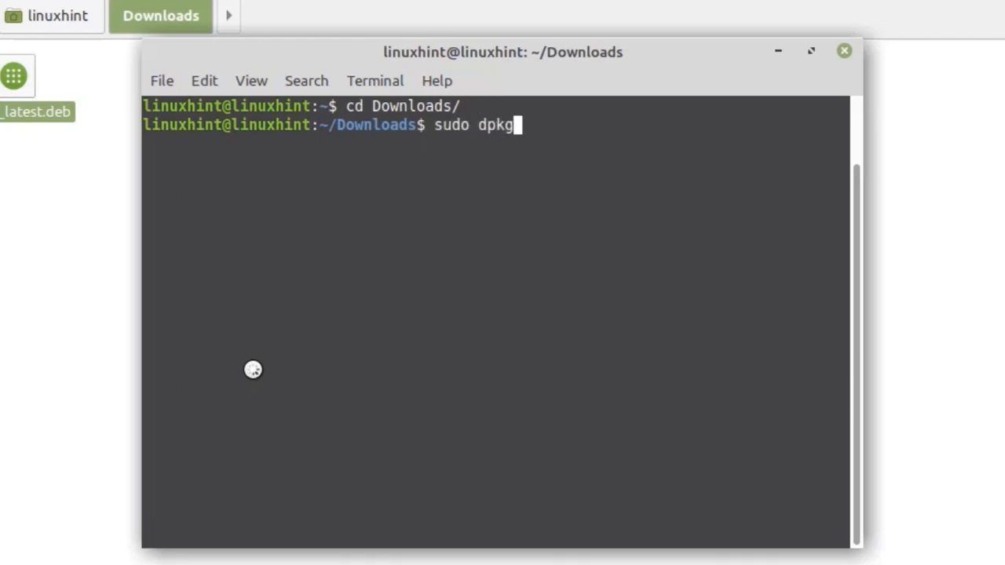
pyautogui.write('-i s')
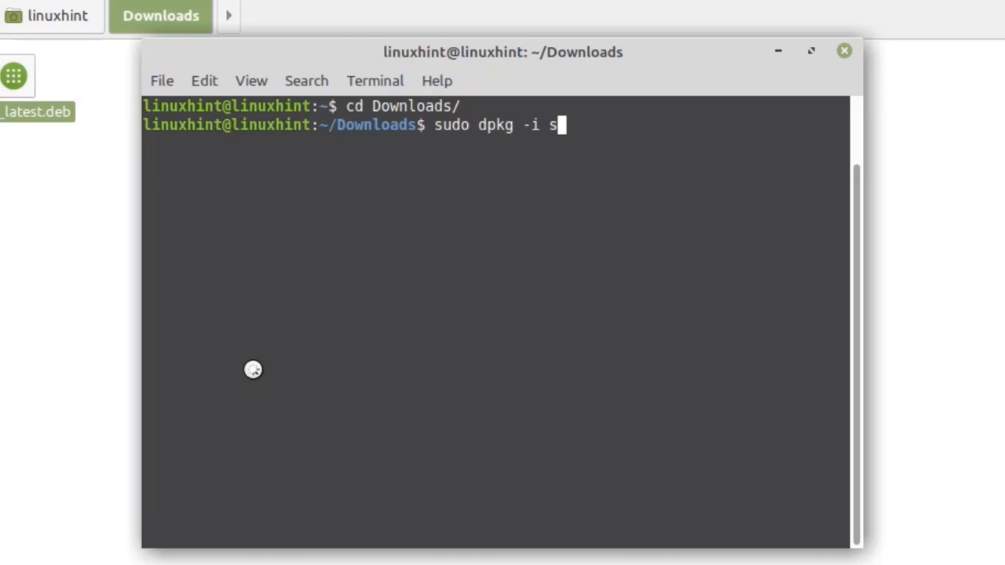
pyautogui.write('team_latest.deb')
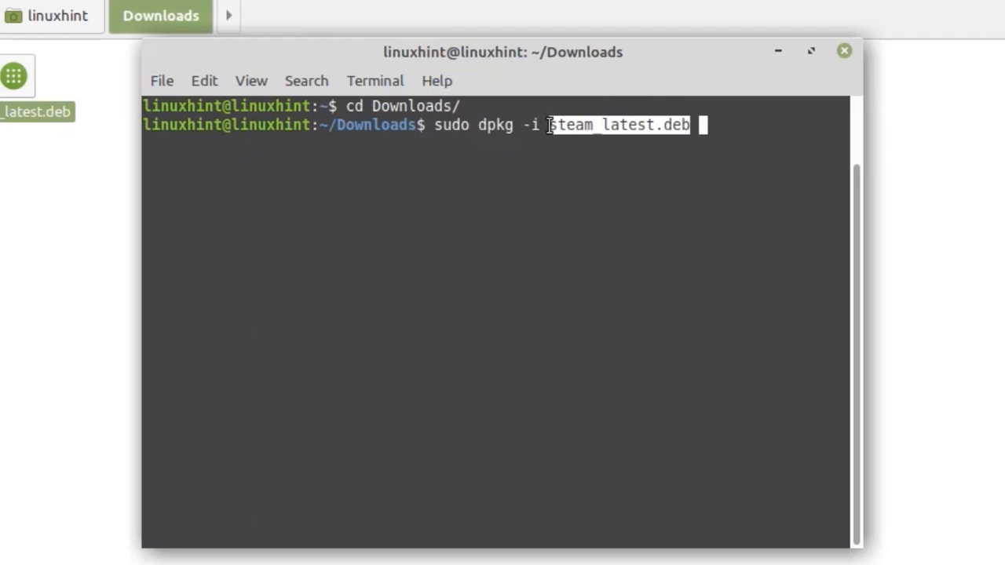
pyautogui.moveTo(701, 132)
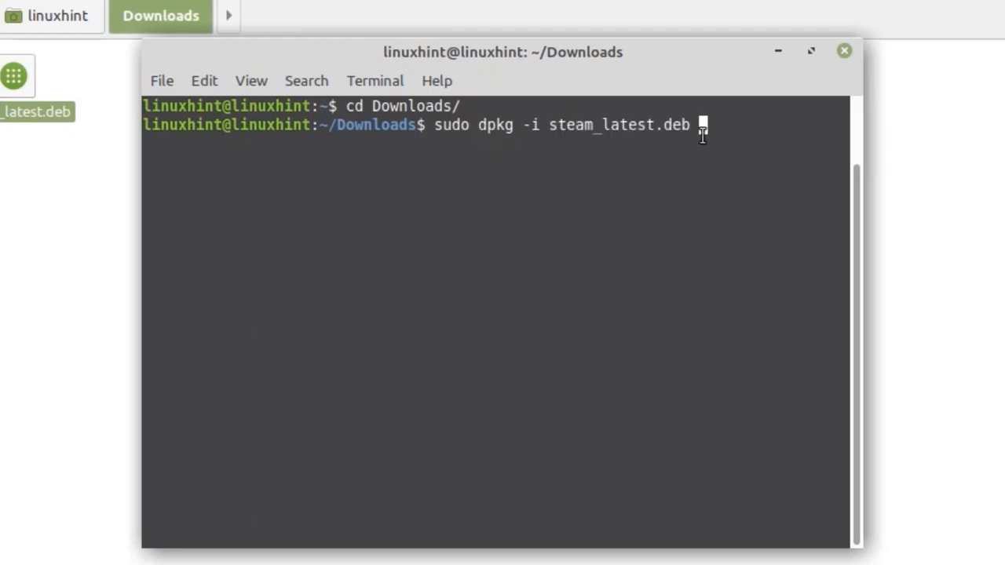
pyautogui.press('Return')
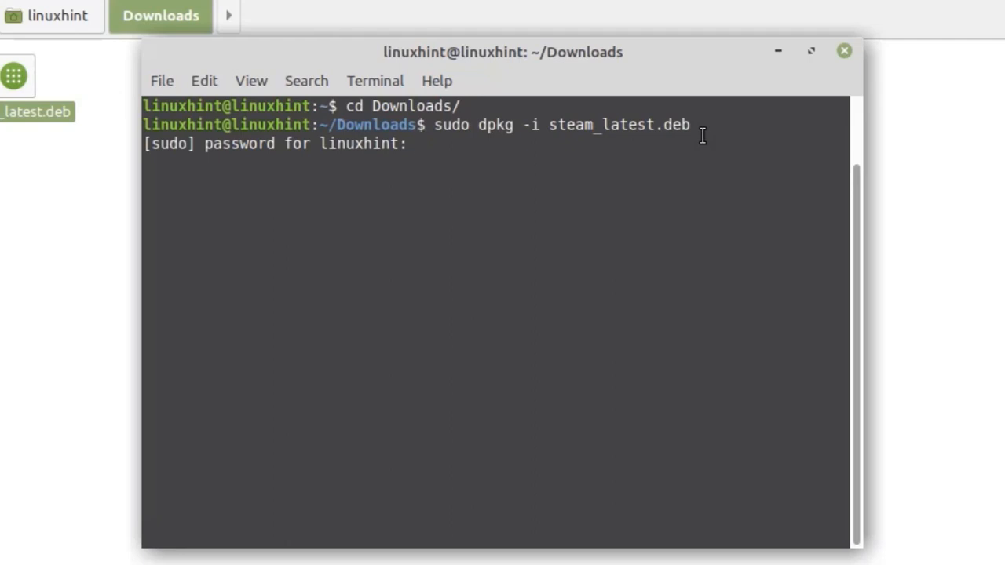
pyautogui.write('*****')
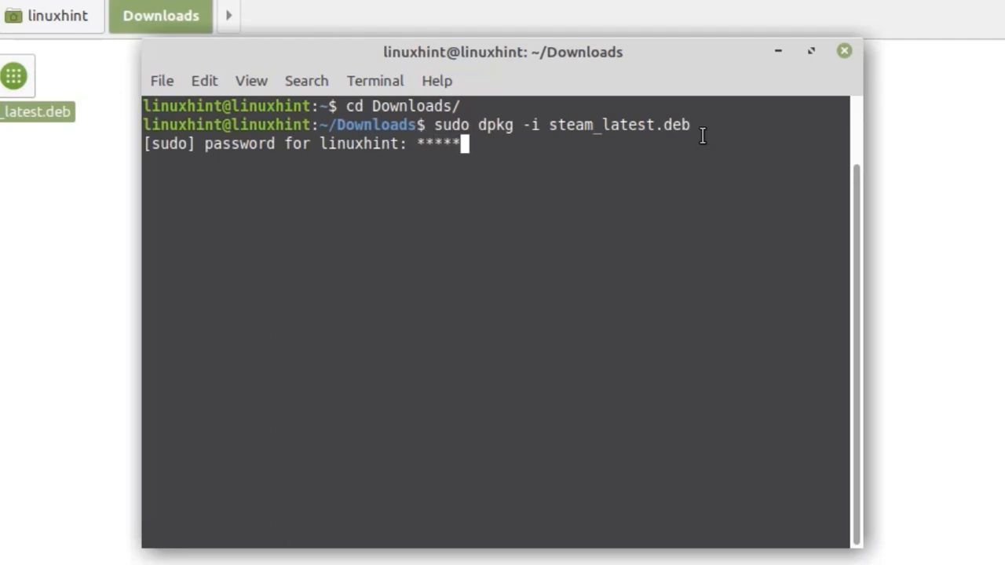
pyautogui.press('Return')
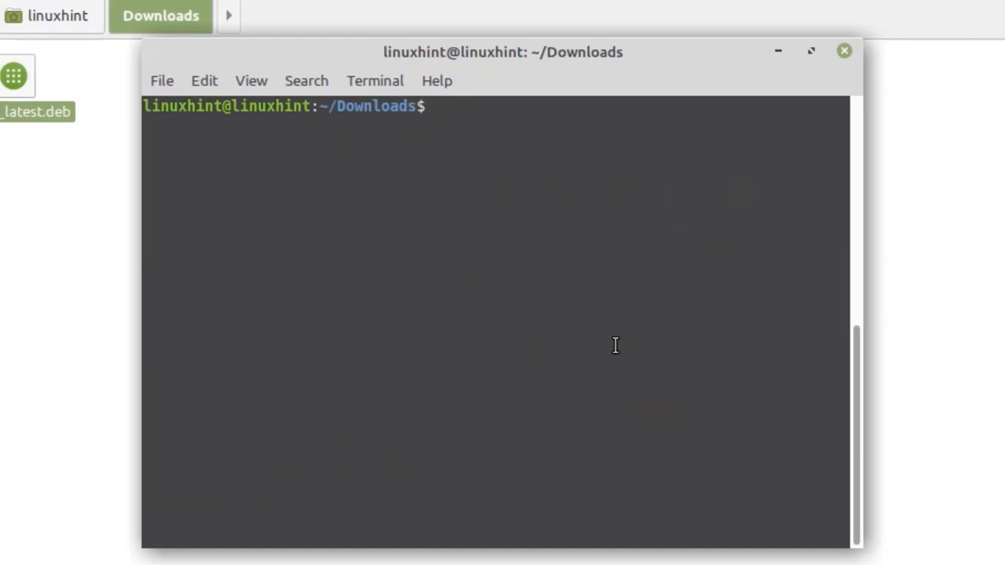
# Run sudo apt install --fix-broken and approve installing xterm and libutempter0
pyautogui.write('sudo a')
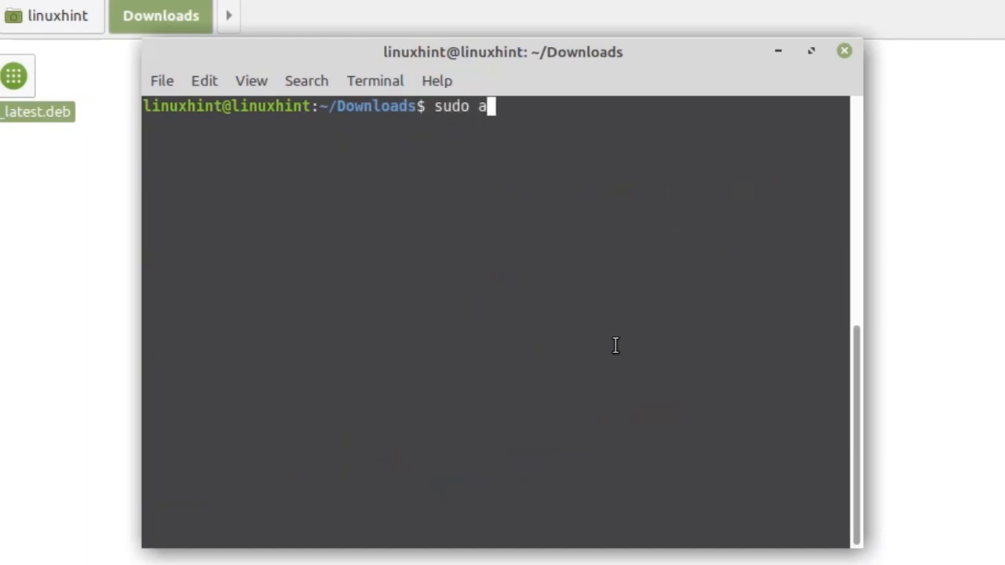
pyautogui.write('pt install --')
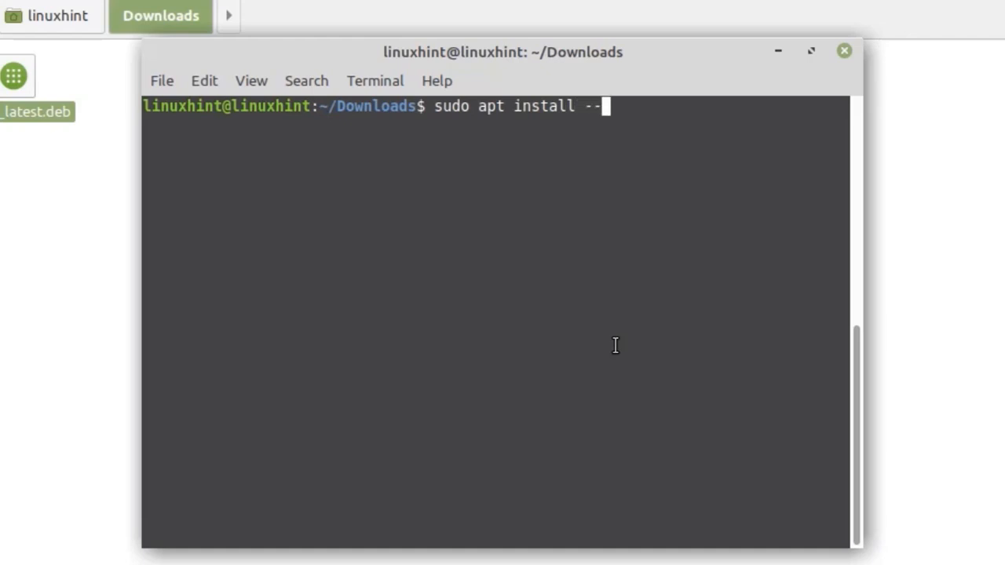
pyautogui.write('fix-bro')
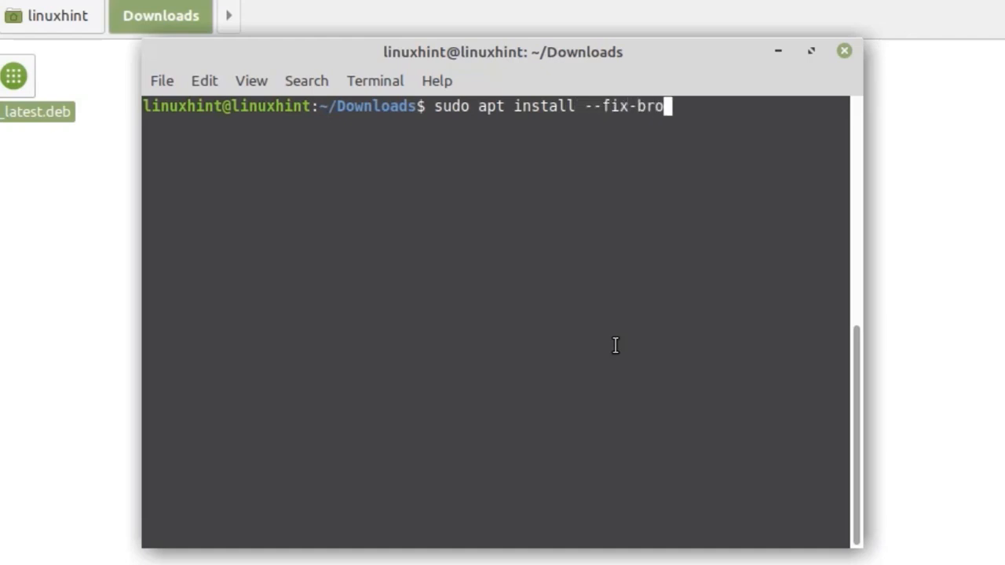
pyautogui.press('Return')
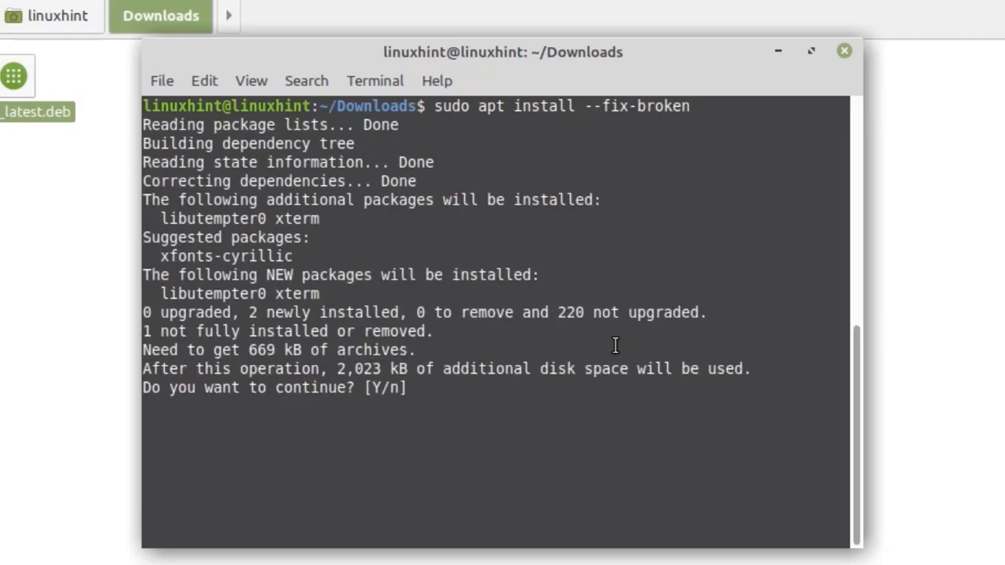
pyautogui.write('y')
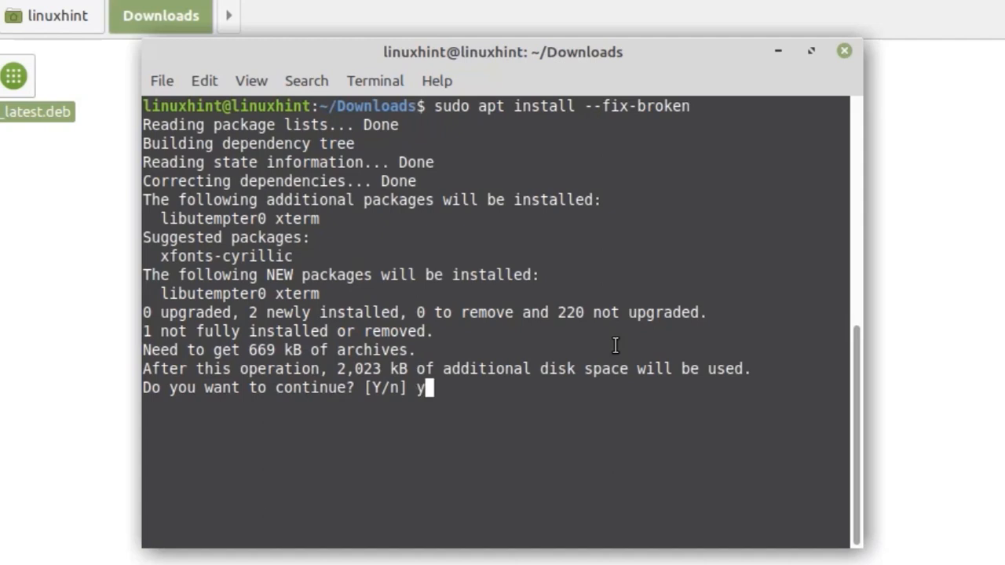
pyautogui.press('Return')
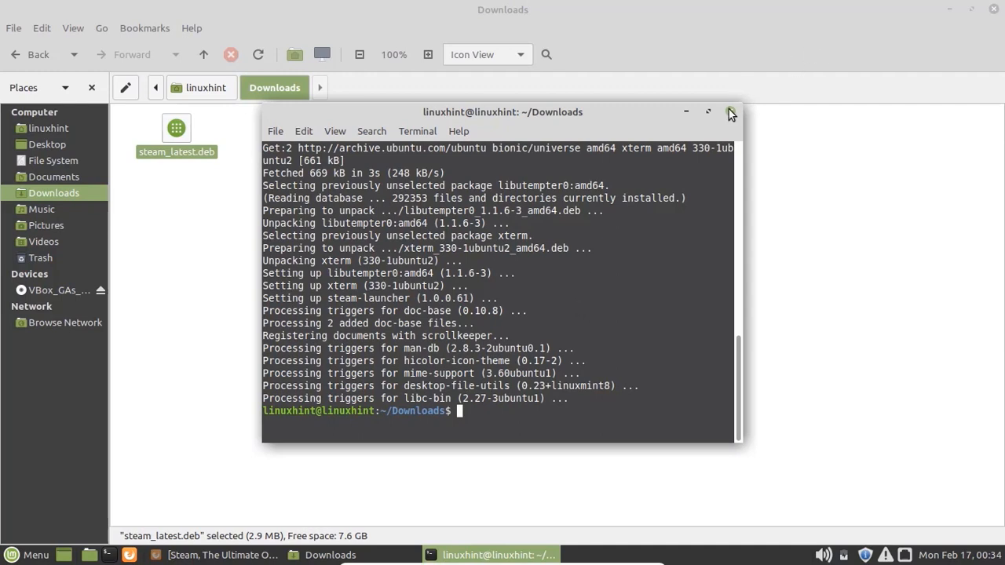
# Close the terminal and launch Steam by searching 'steam' in the Mint Menu
pyautogui.click(729, 112)
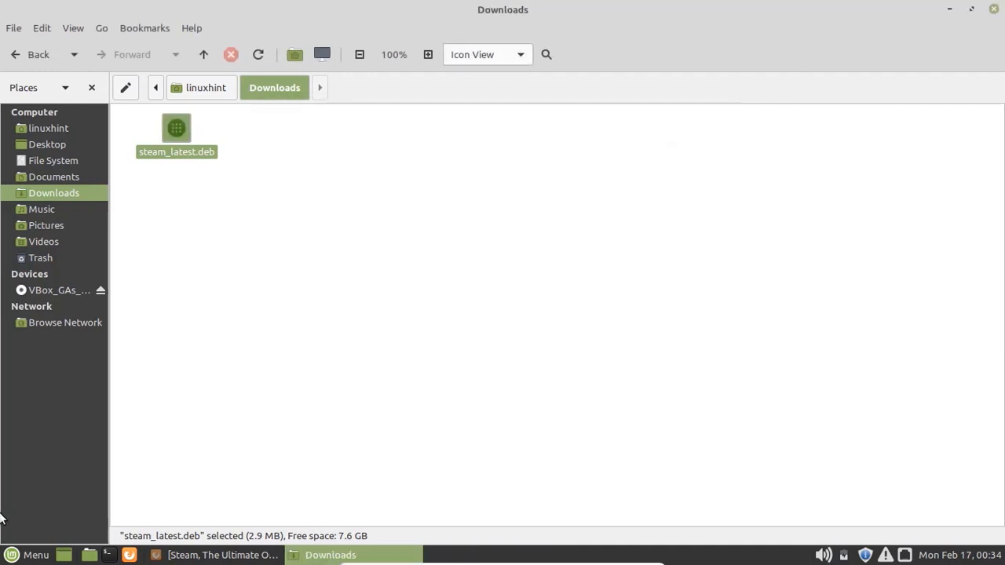
pyautogui.click(28, 555)
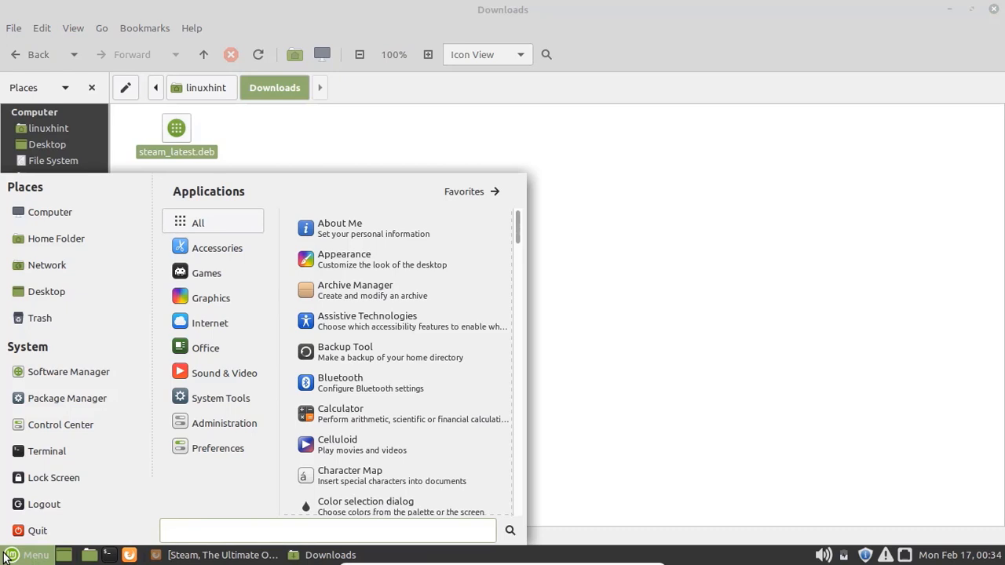
pyautogui.write('steam')
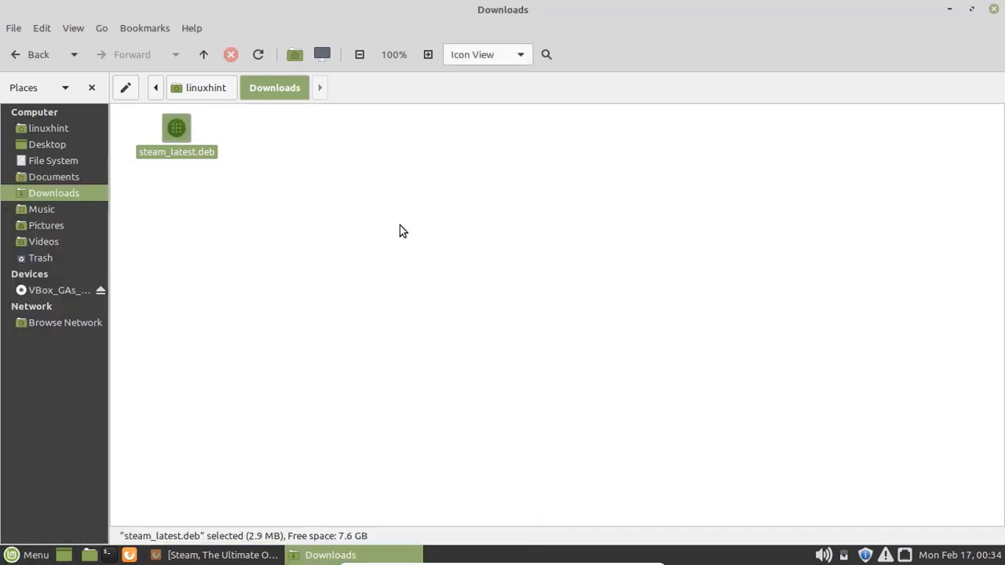
pyautogui.doubleClick(176, 128)
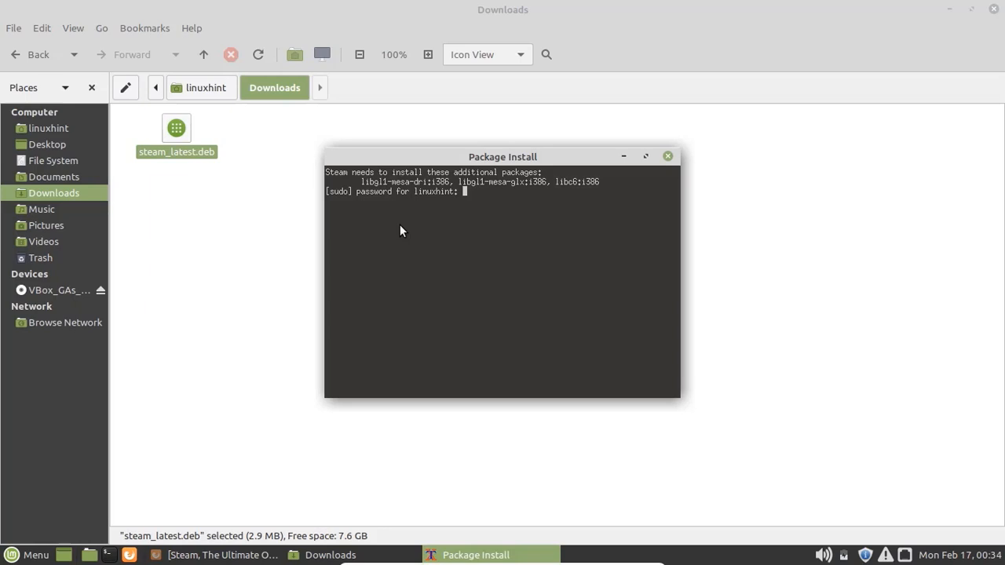
# Enter the sudo password and approve installing the i386 libraries so Steam updates
pyautogui.write('**')
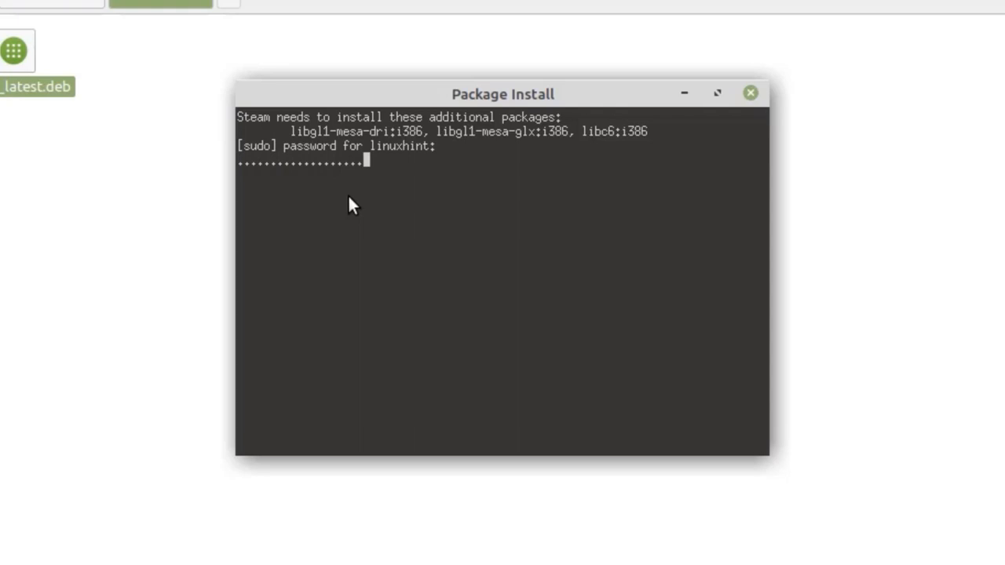
pyautogui.press('Return')
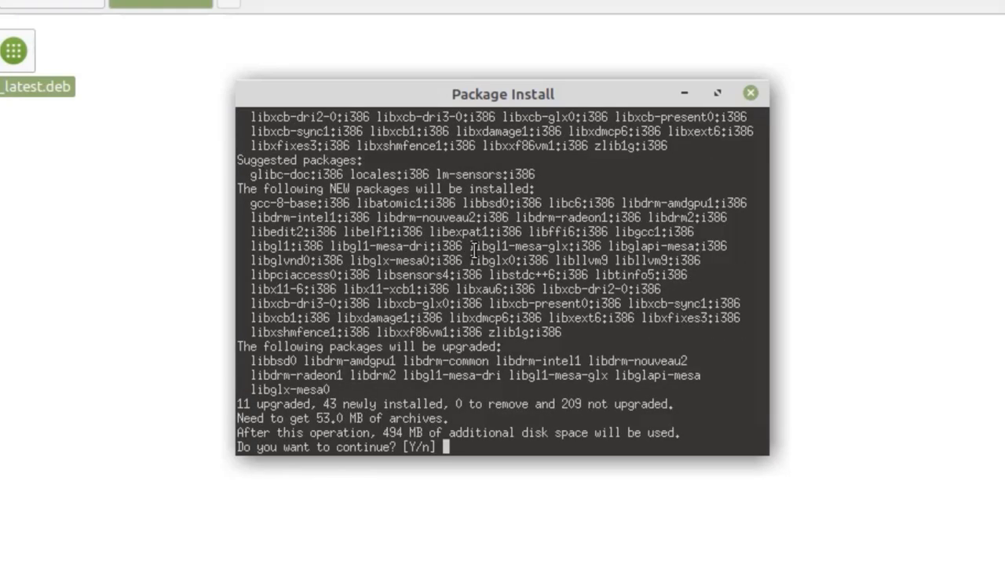
pyautogui.write('y')
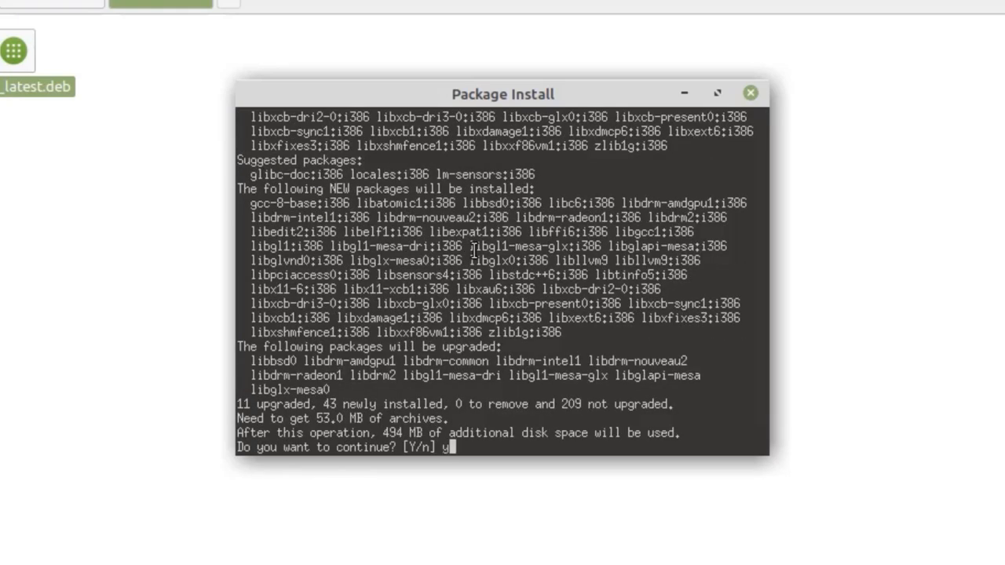
pyautogui.press('Return')
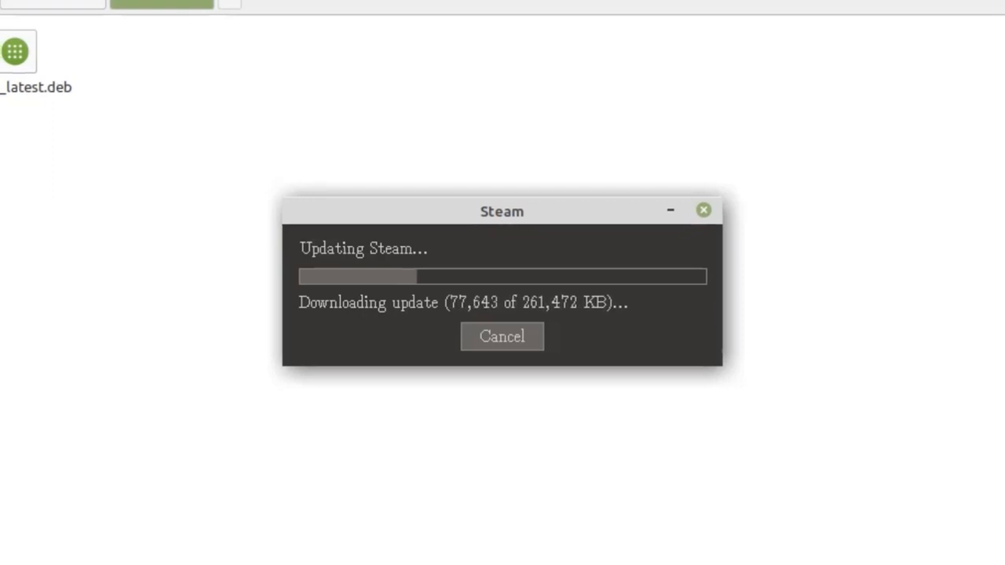
# Reopen Steam from its desktop shortcut and choose 'Login to an existing account'
pyautogui.click(703, 209)
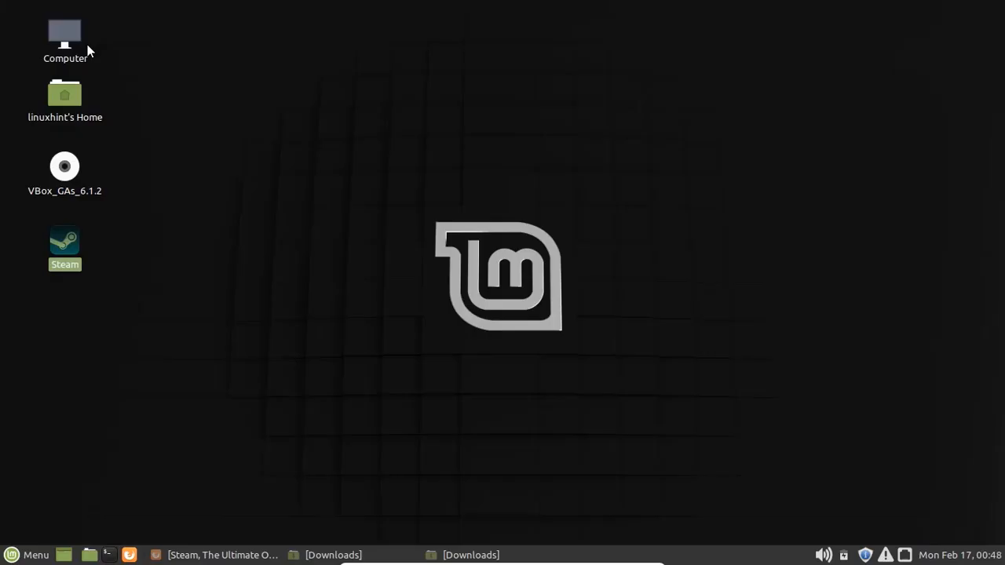
pyautogui.moveTo(69, 237)
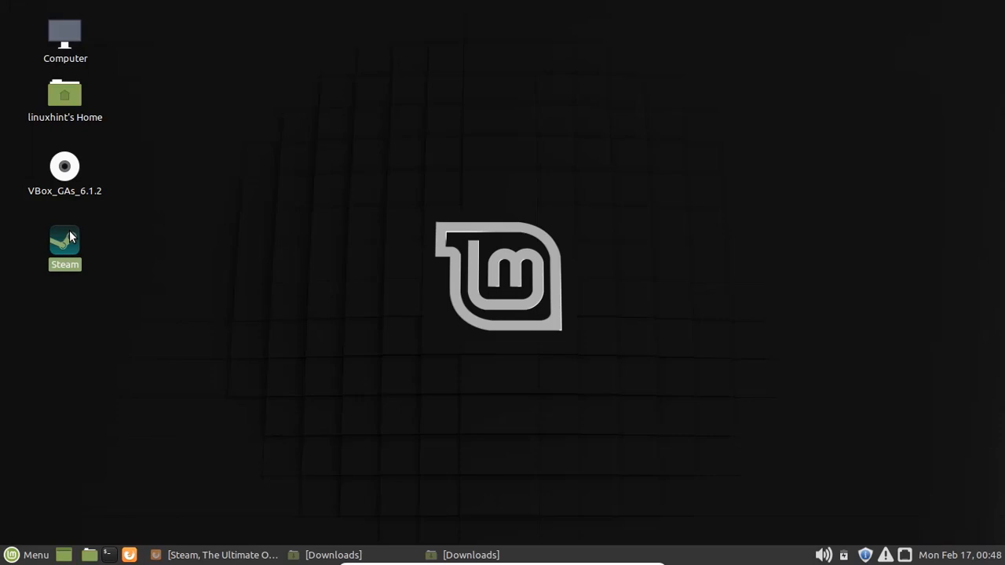
pyautogui.rightClick(64, 241)
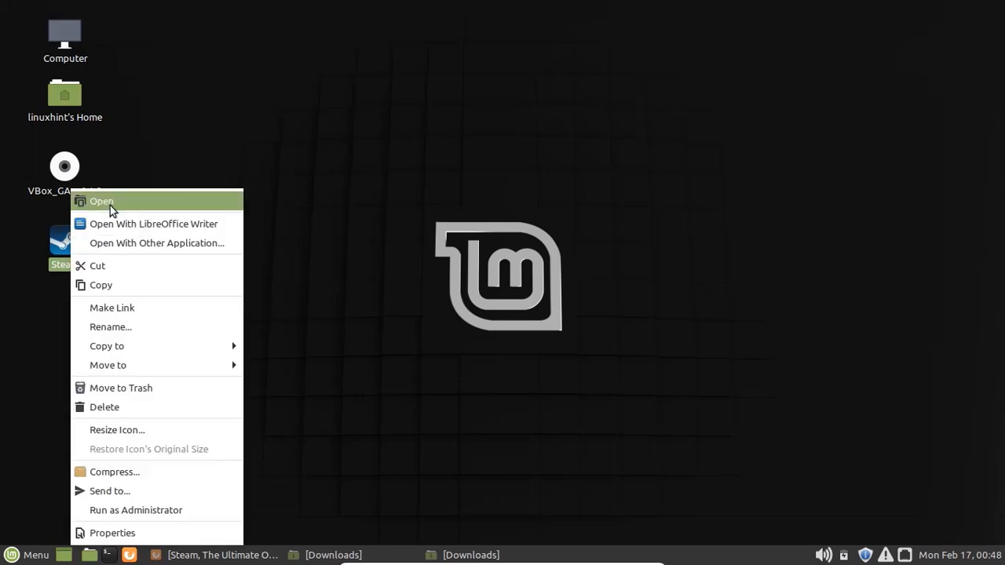
pyautogui.click(100, 201)
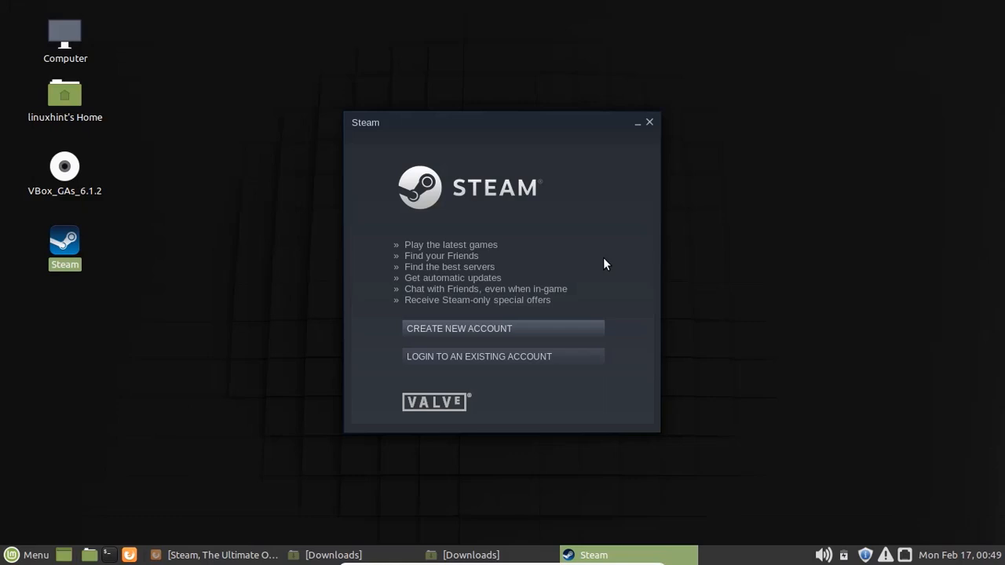
pyautogui.moveTo(507, 336)
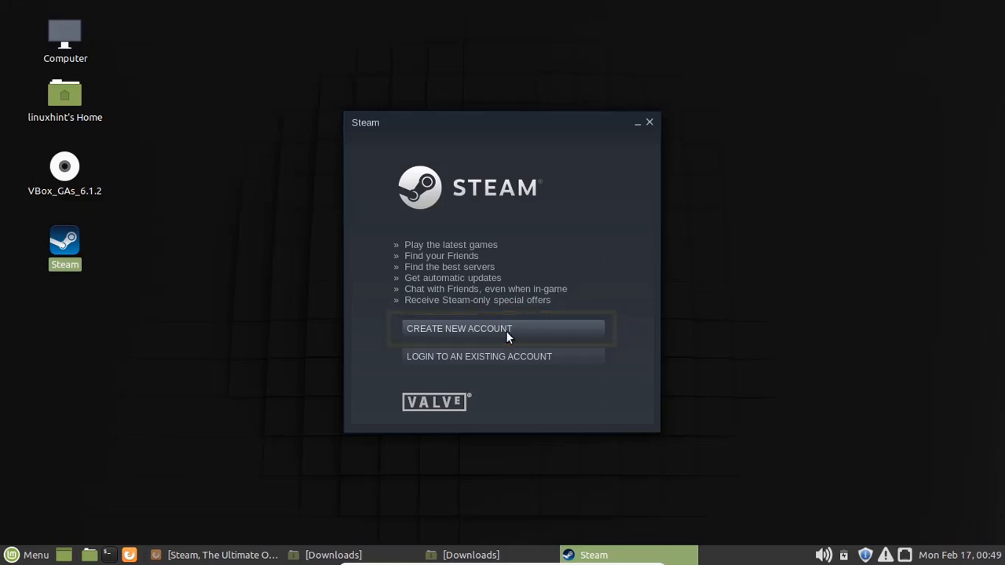
pyautogui.click(501, 328)
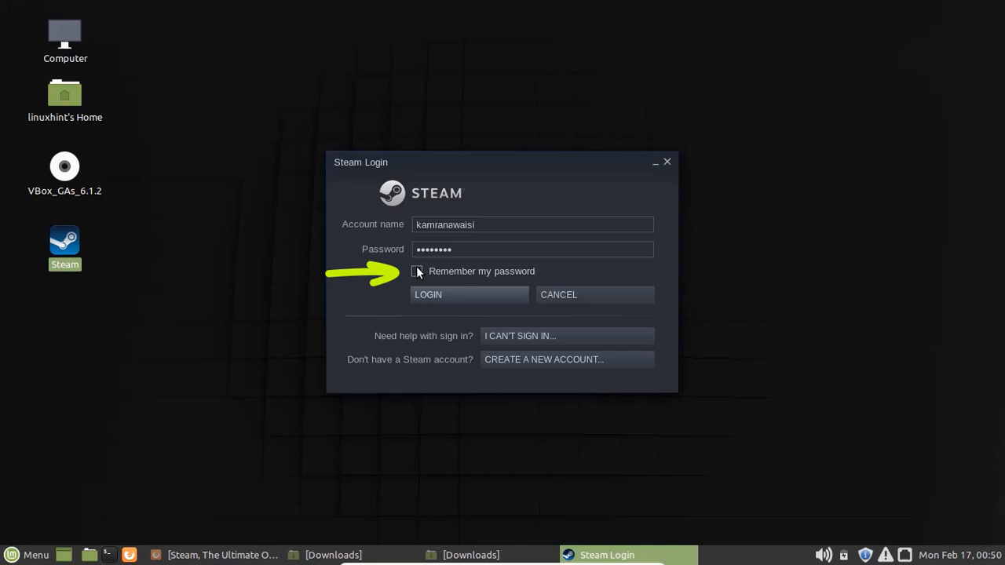
# Tick 'Remember my password' and submit the Steam login
pyautogui.click(417, 271)
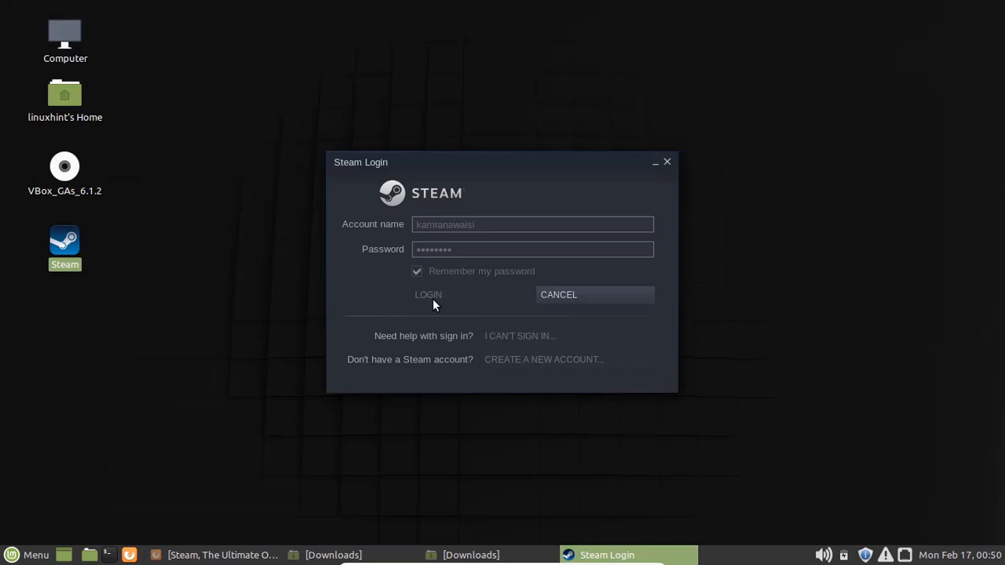
pyautogui.click(428, 294)
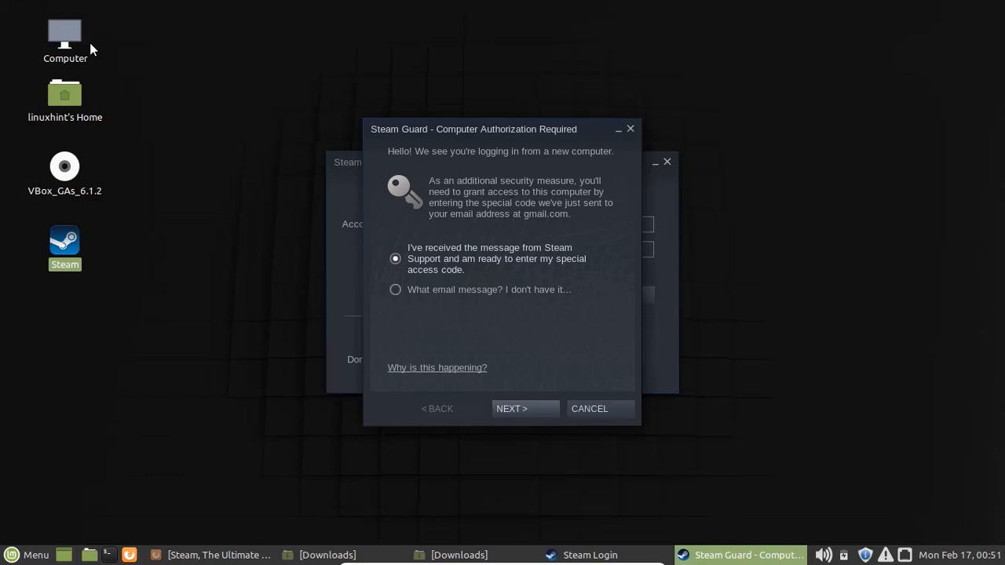
pyautogui.moveTo(461, 328)
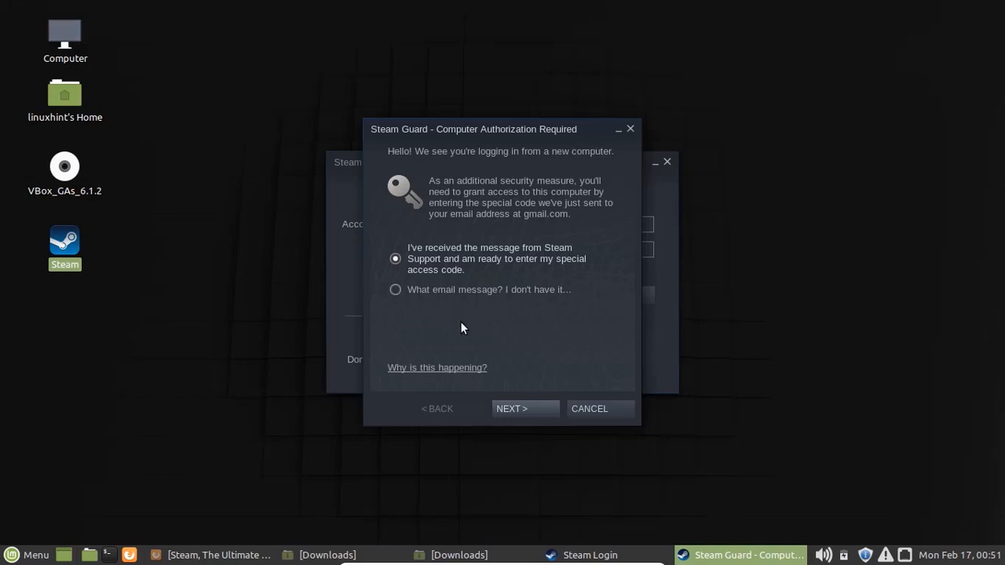
pyautogui.moveTo(509, 417)
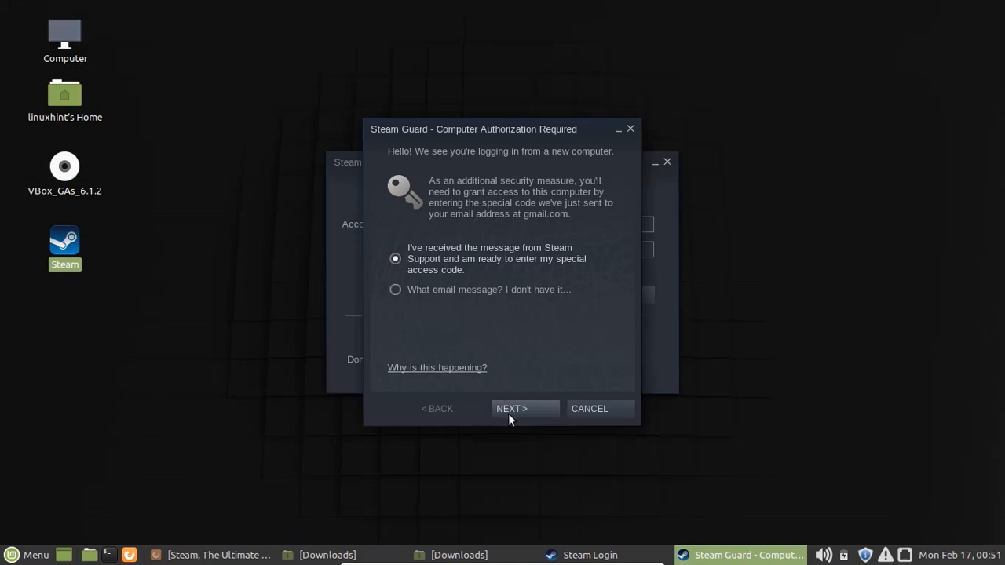
# Paste the emailed Steam Guard code into the authorization wizard and finish it
pyautogui.click(525, 409)
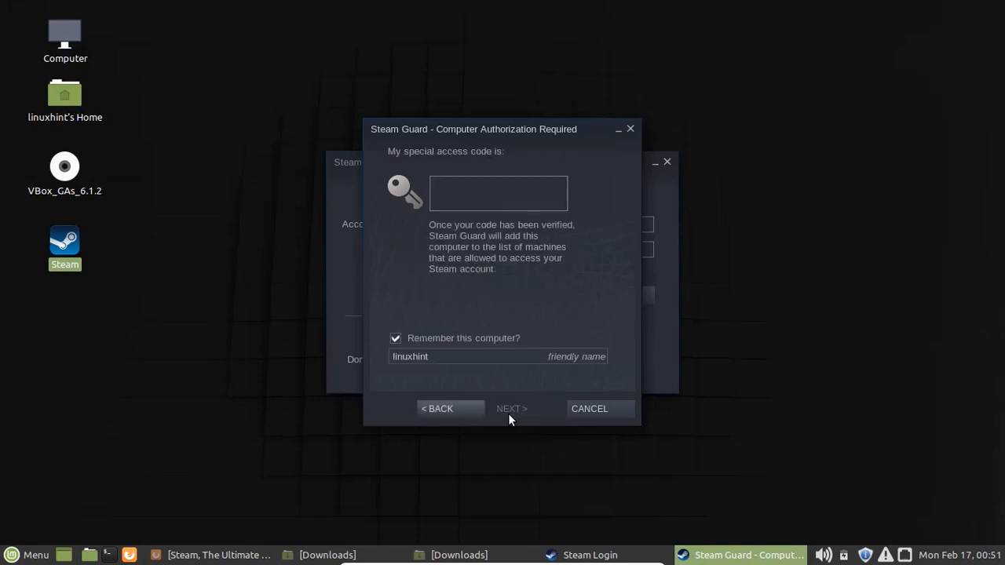
pyautogui.rightClick(498, 193)
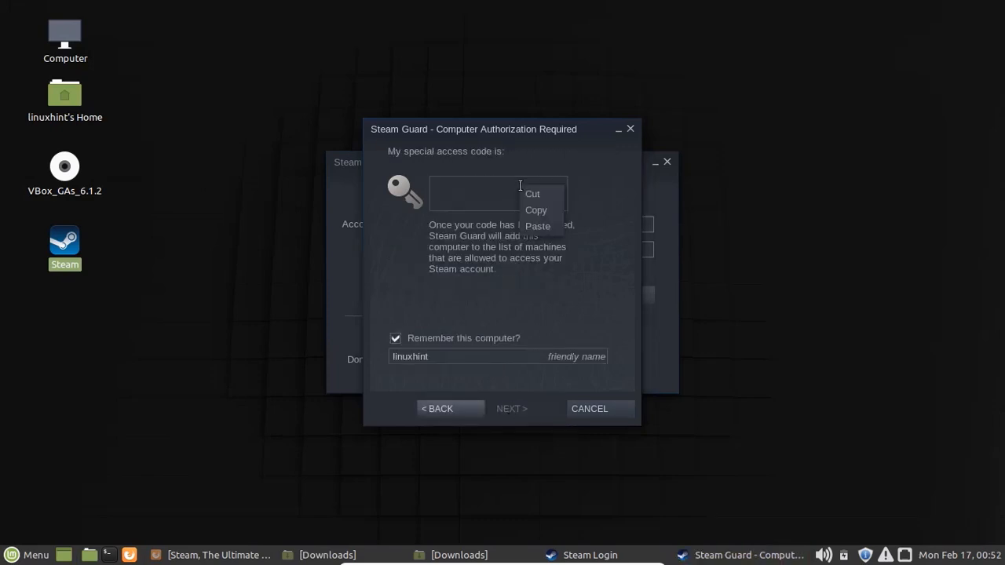
pyautogui.click(537, 226)
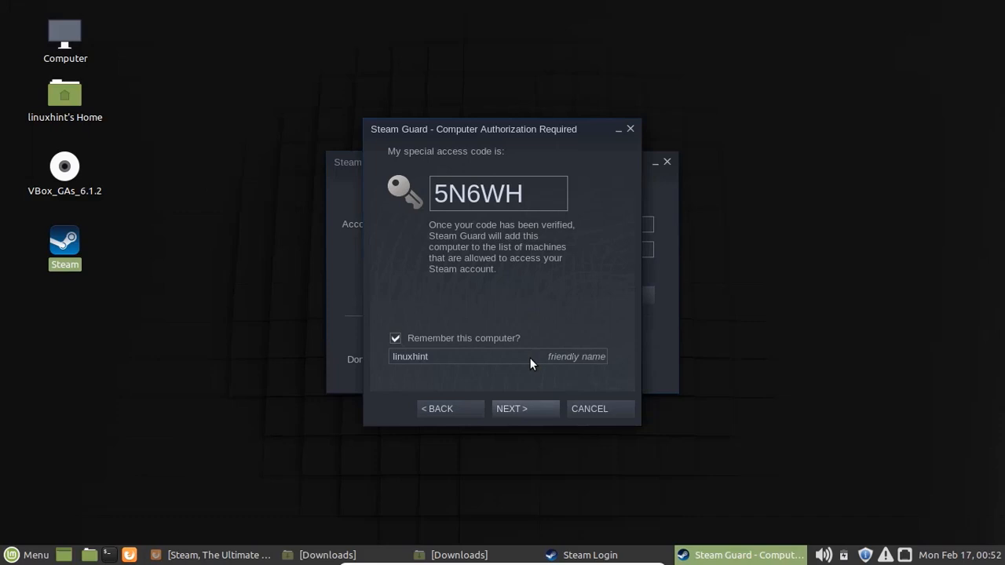
pyautogui.click(512, 408)
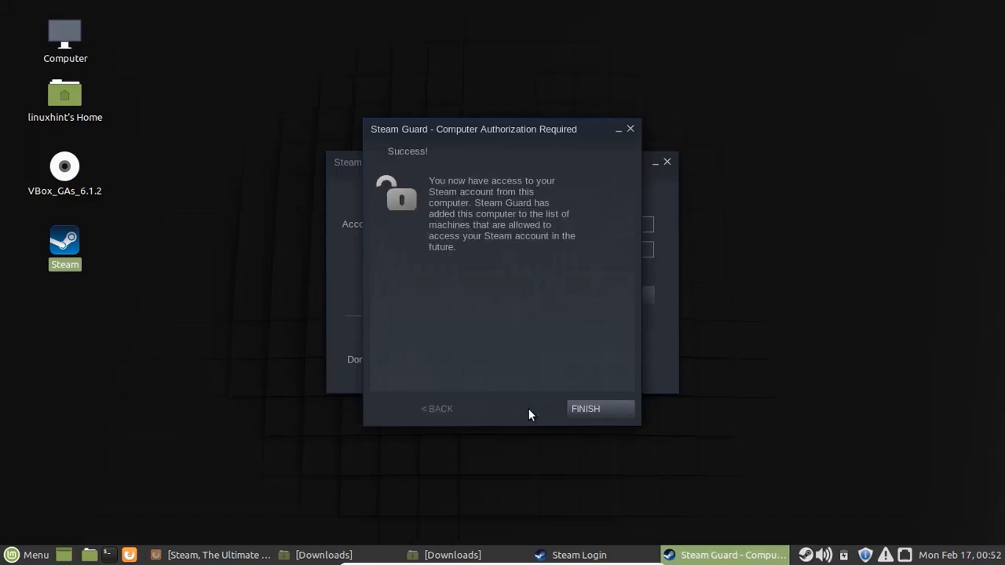
pyautogui.click(585, 408)
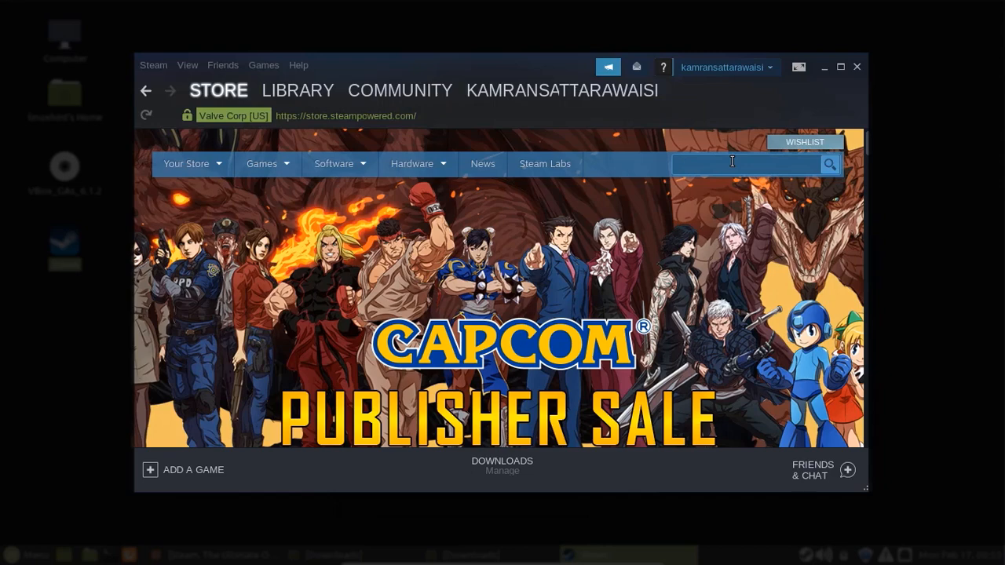
# Search the Steam store for 'dota' and open the Dota 2 result
pyautogui.write('dota')
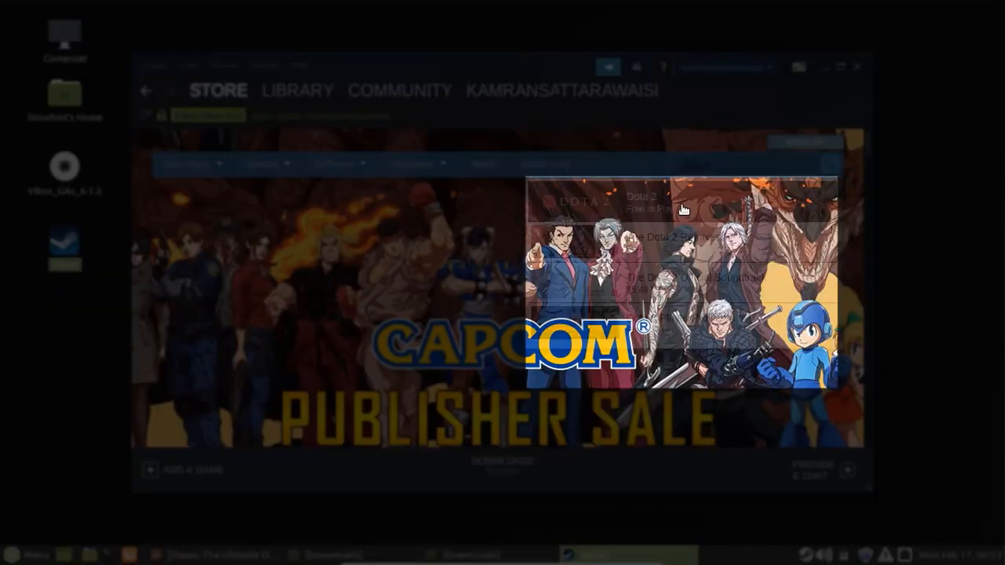
pyautogui.click(642, 201)
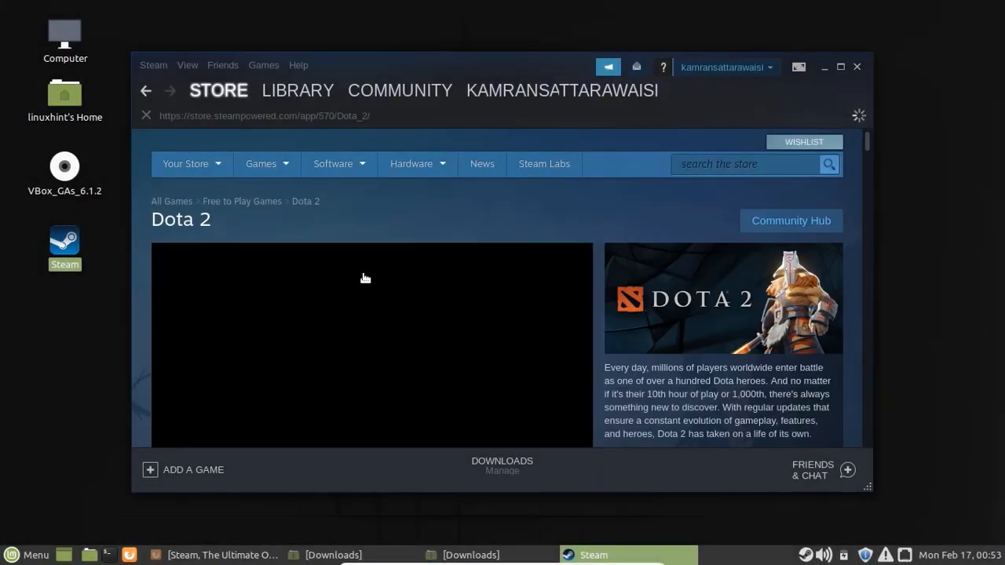
pyautogui.moveTo(754, 89)
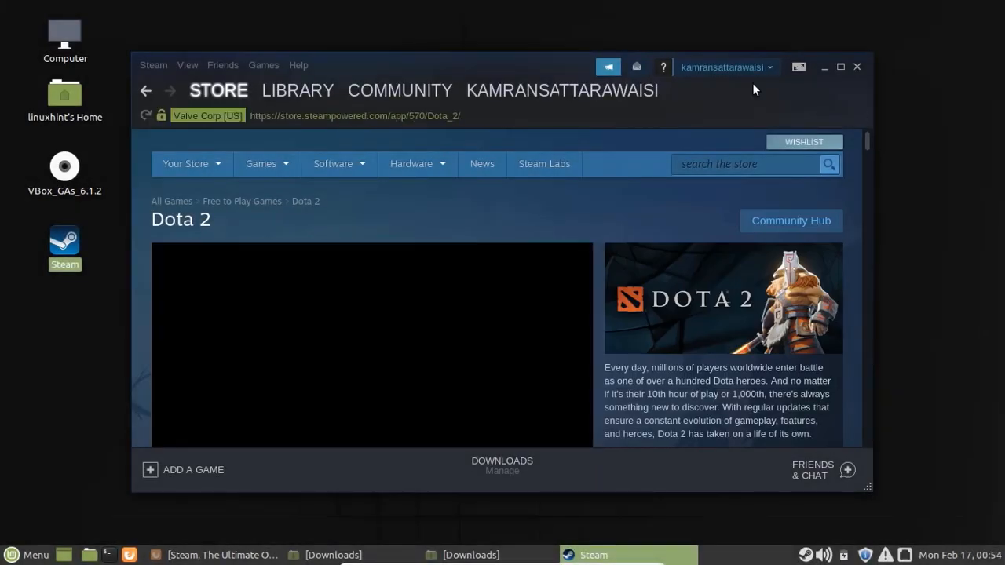